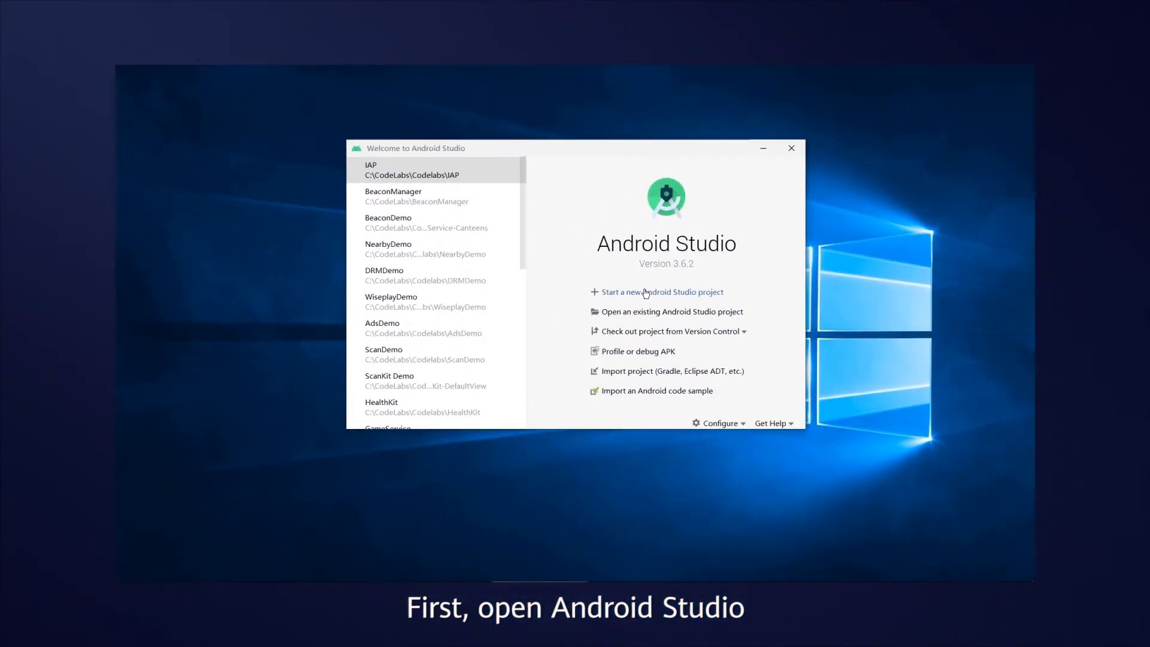
Step: Create a new Empty Activity Java project named IAPDemo with package com.huawei.hms.iapdemo
click(663, 291)
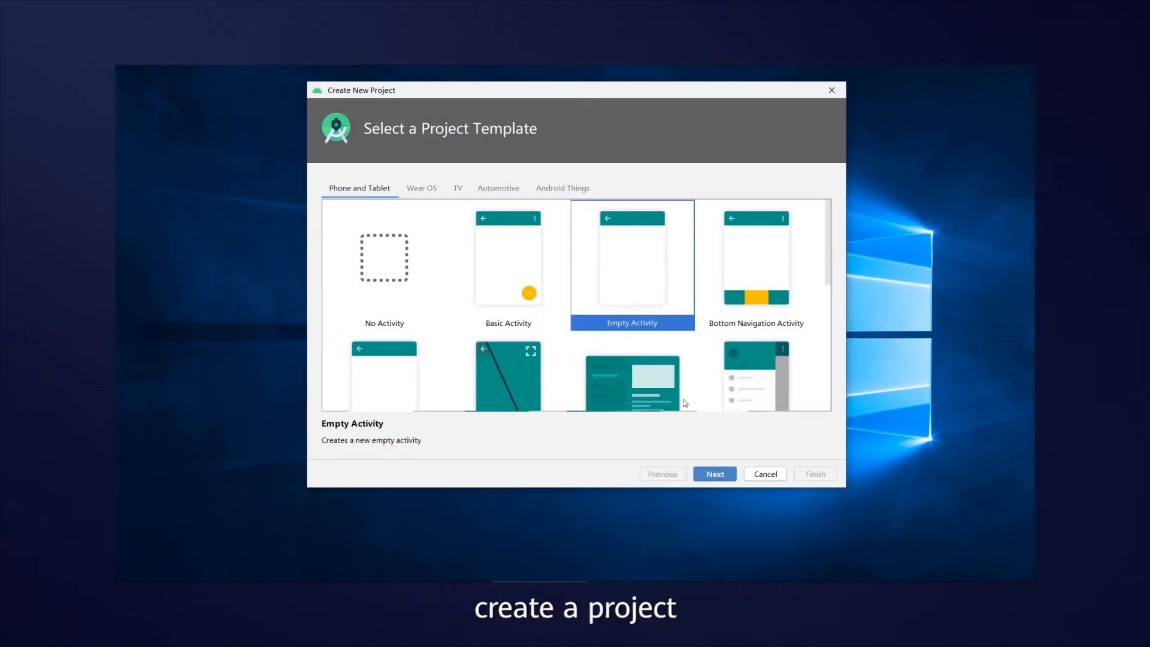
click(713, 473)
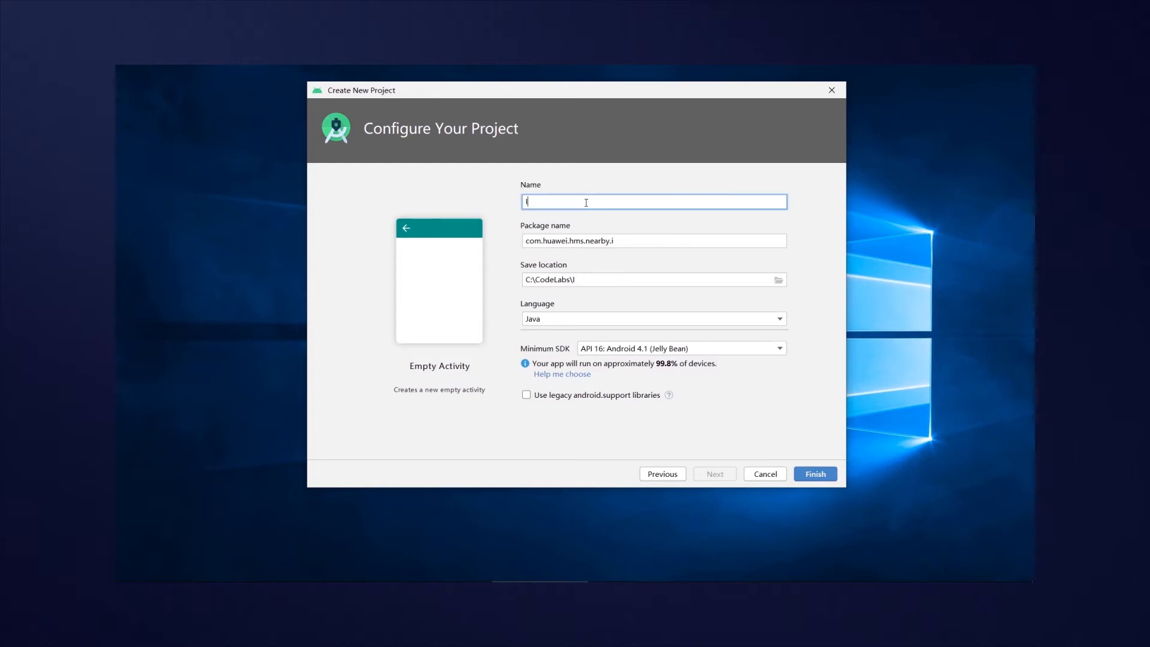
text(IAPDemo)
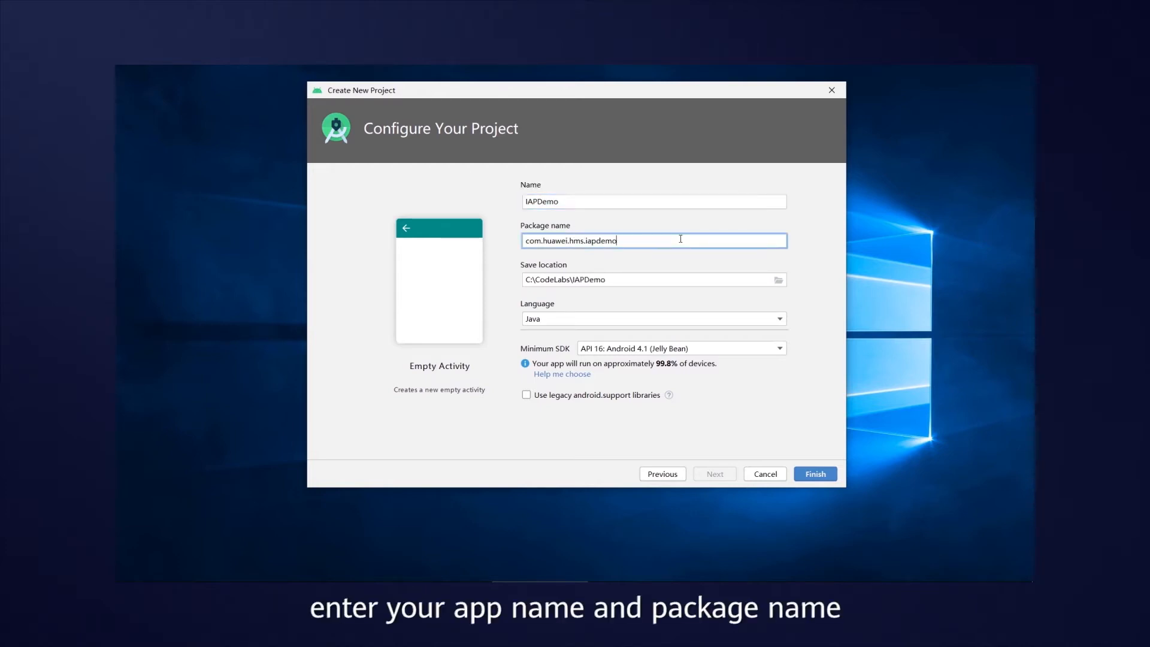
mouse_move(814, 474)
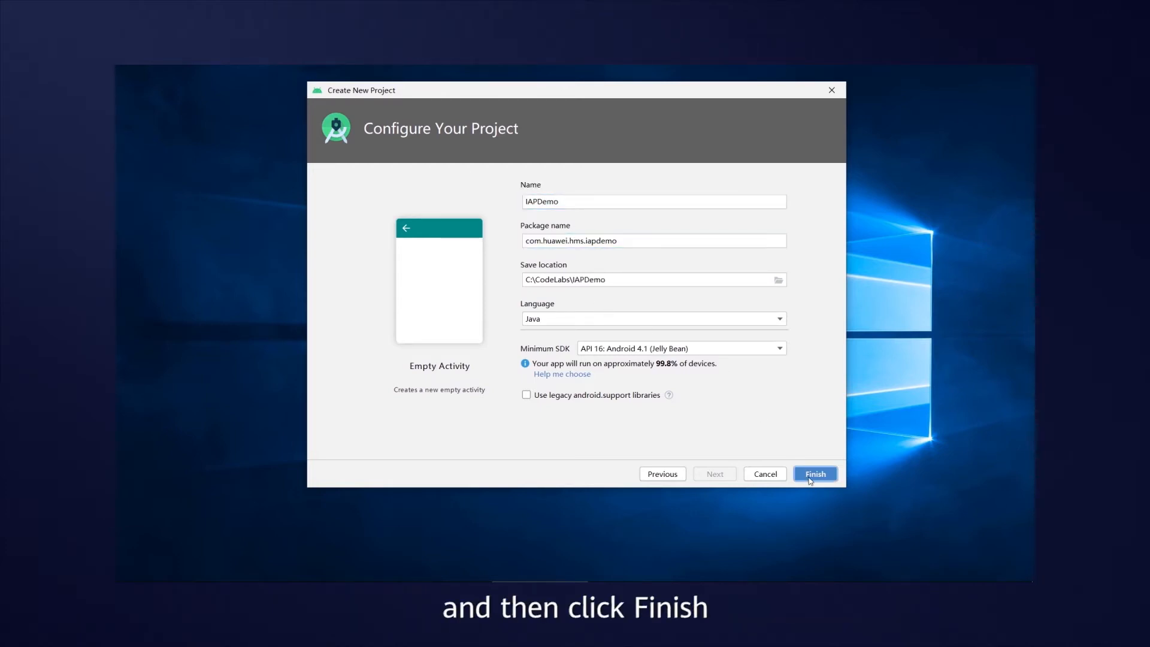
click(815, 473)
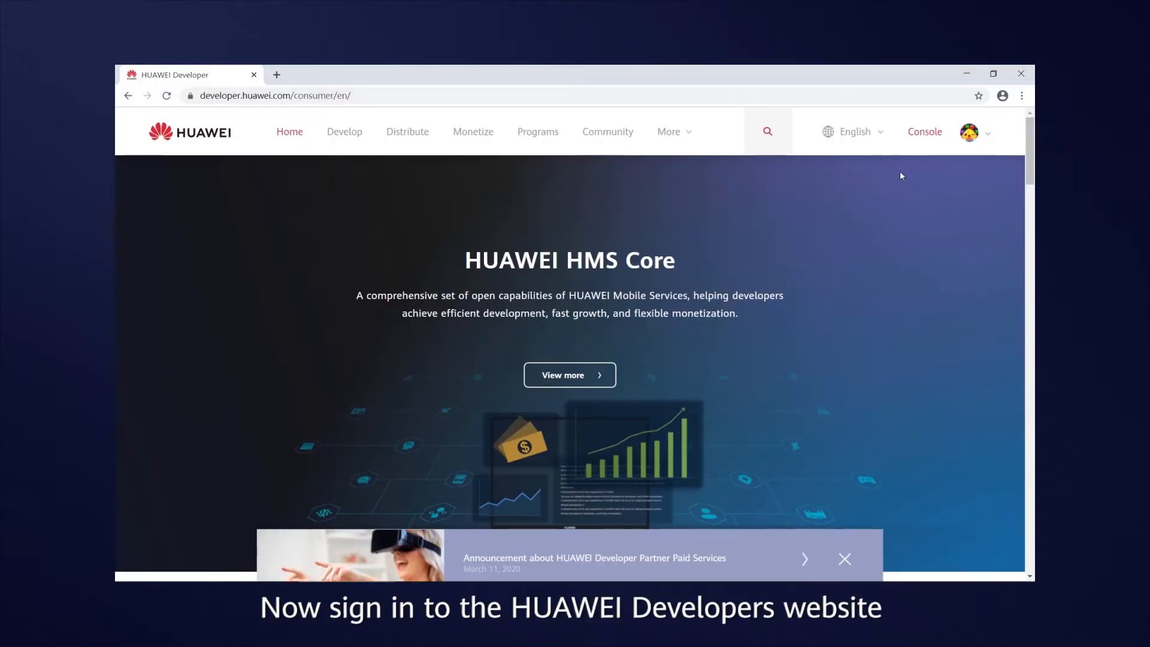
Step: Go from the developer Console into AppGallery Connect and show the My apps list
click(924, 132)
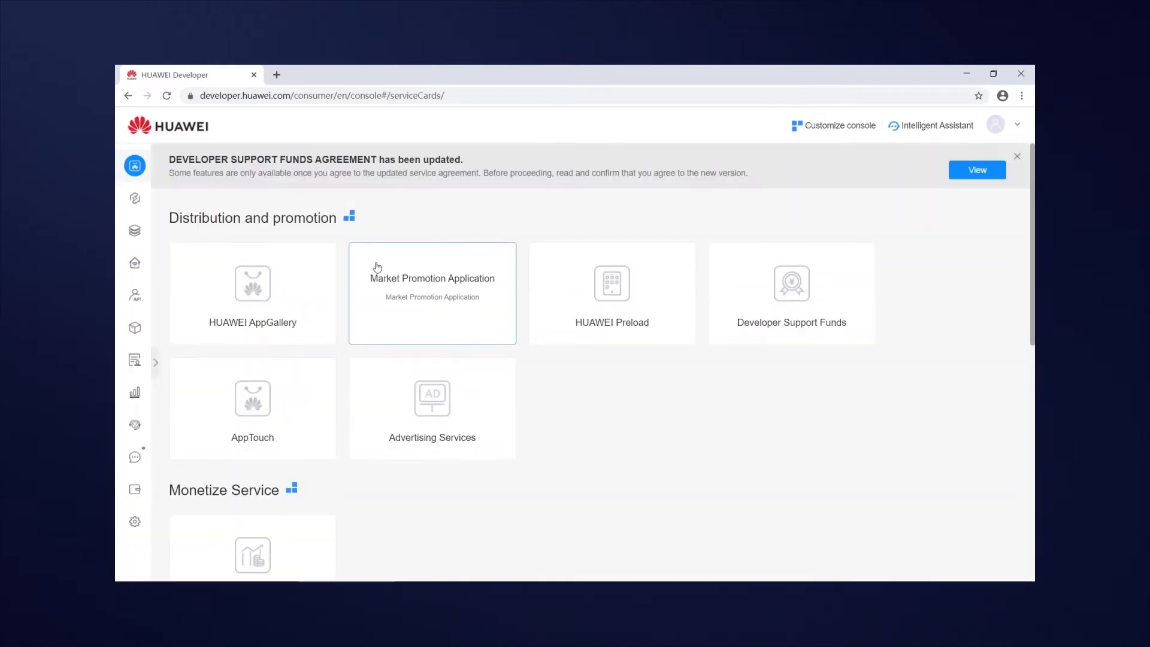
click(251, 286)
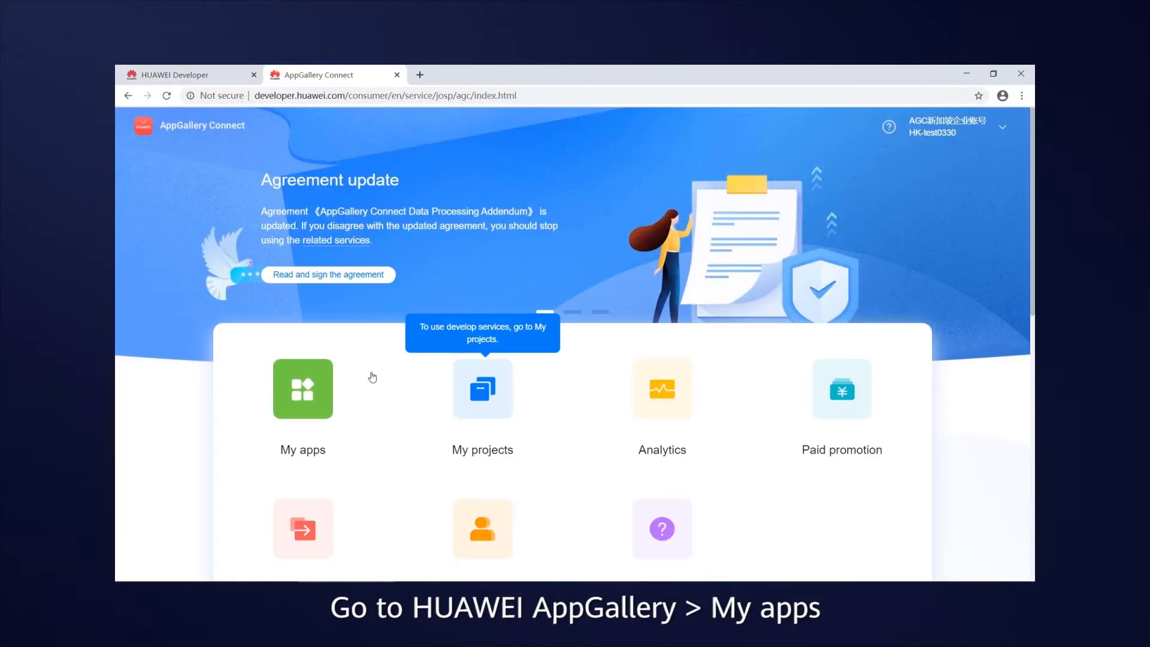
click(301, 388)
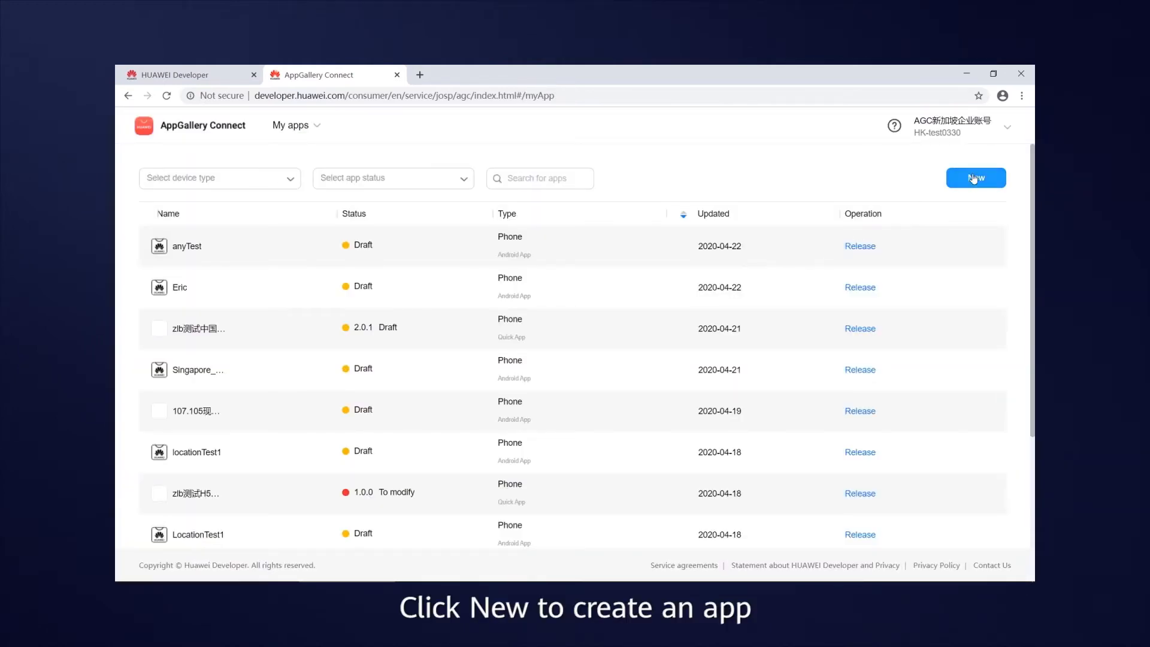
Step: Create a new mobile phone APK app named IAPDemo, category App, language English (US)
click(976, 177)
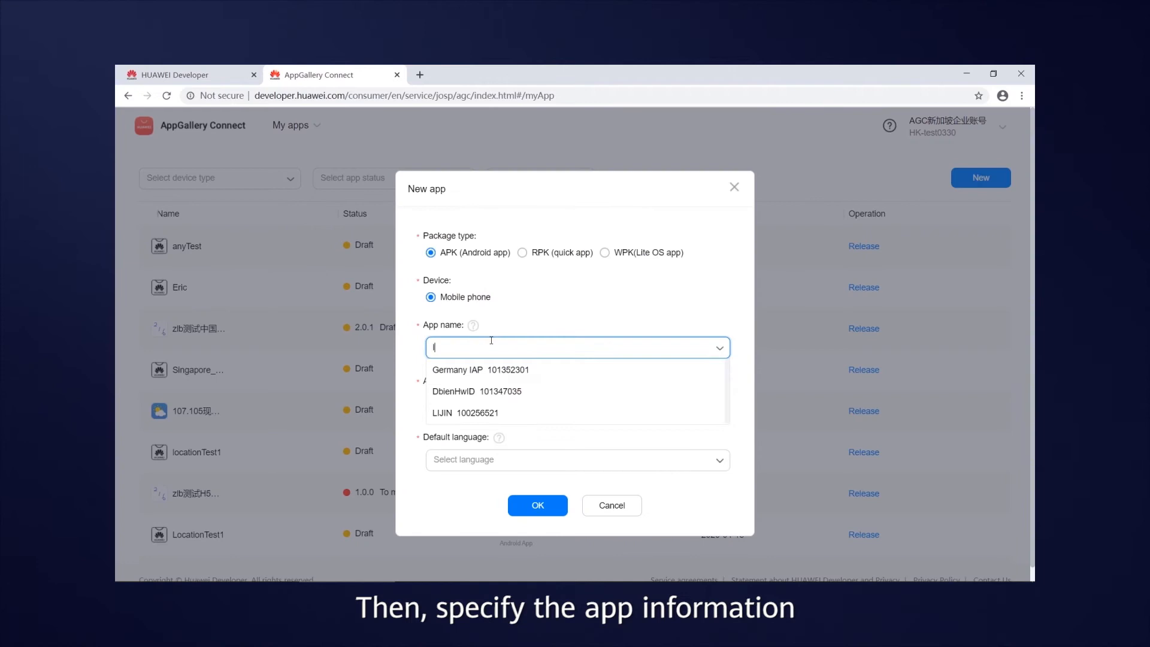
text(IAPDemo)
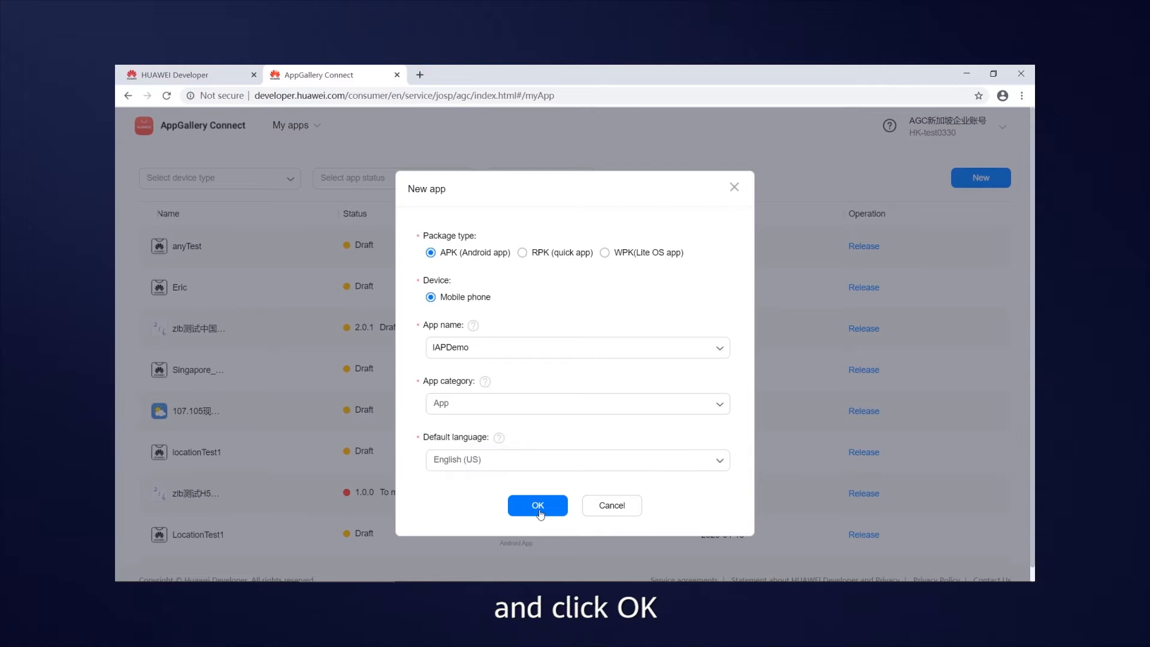
click(537, 505)
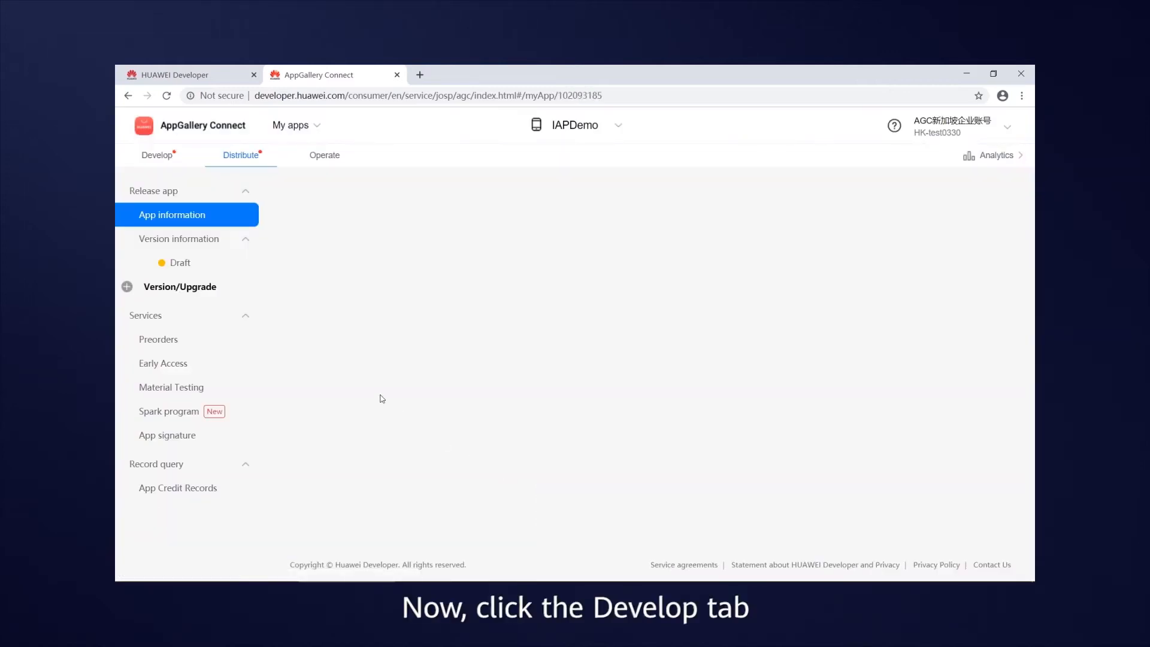
Step: Under Develop, manually set IAPDemo's package name to com.huawei.hms.iapdemo and save it
click(156, 155)
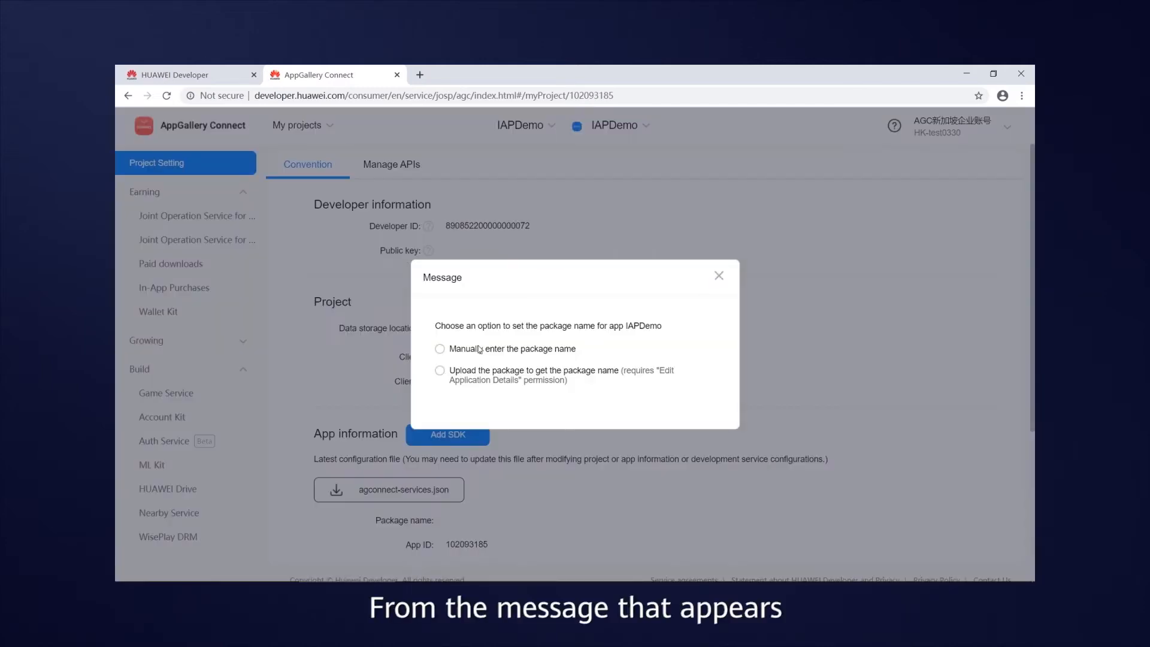
click(440, 349)
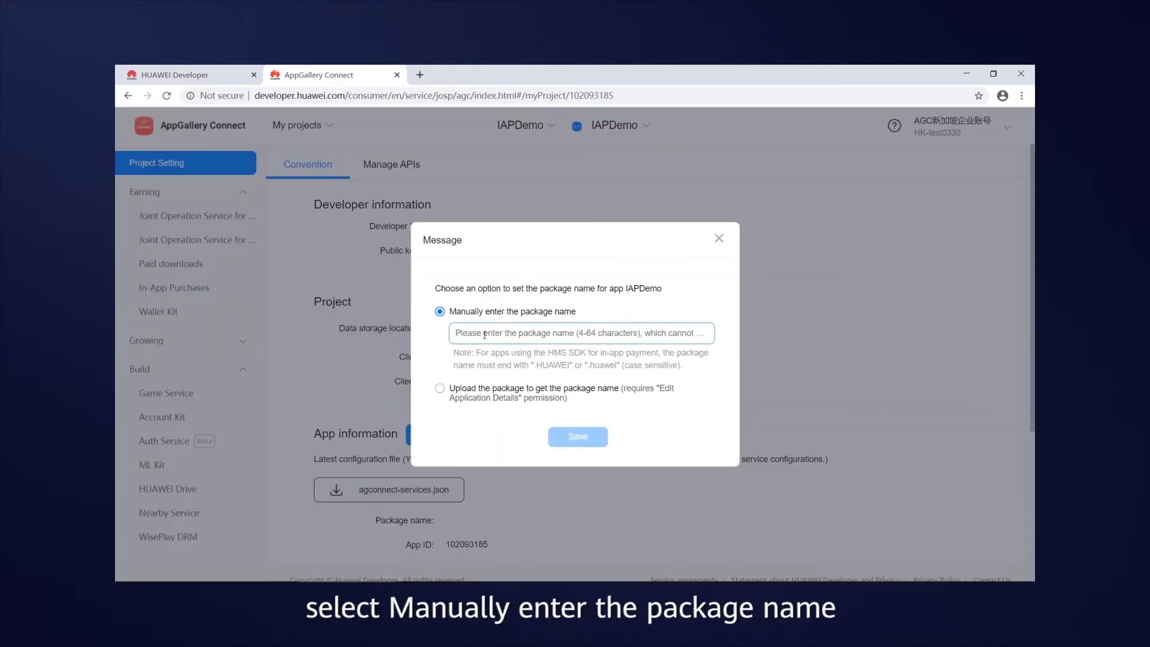
text(com.h)
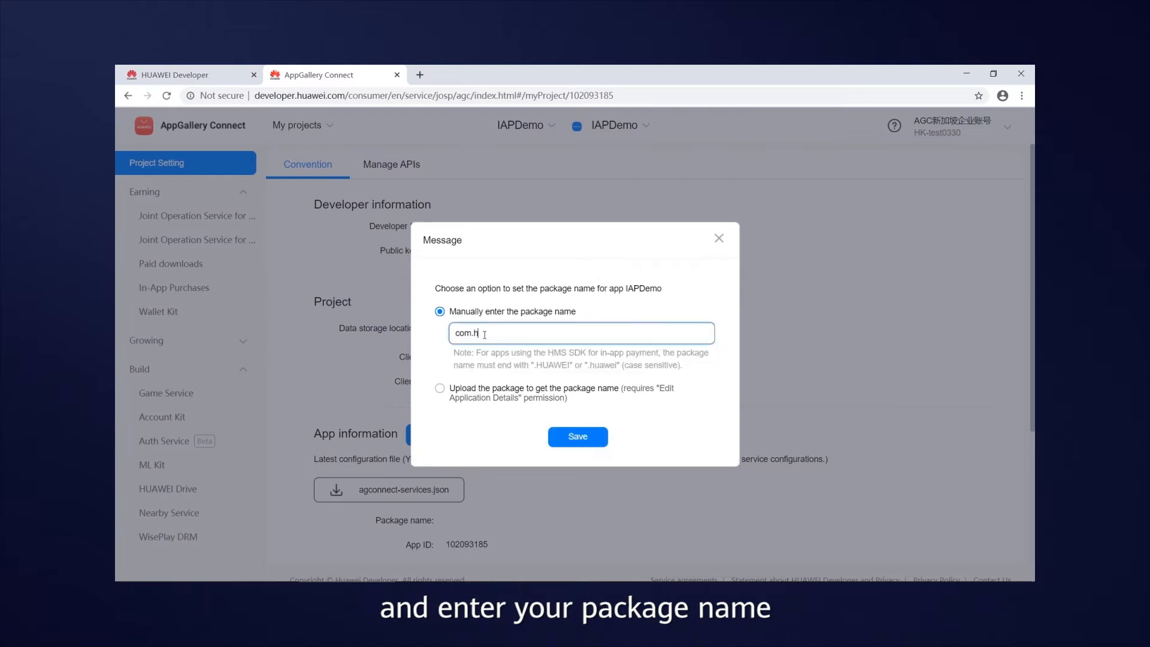
text(uawei.h)
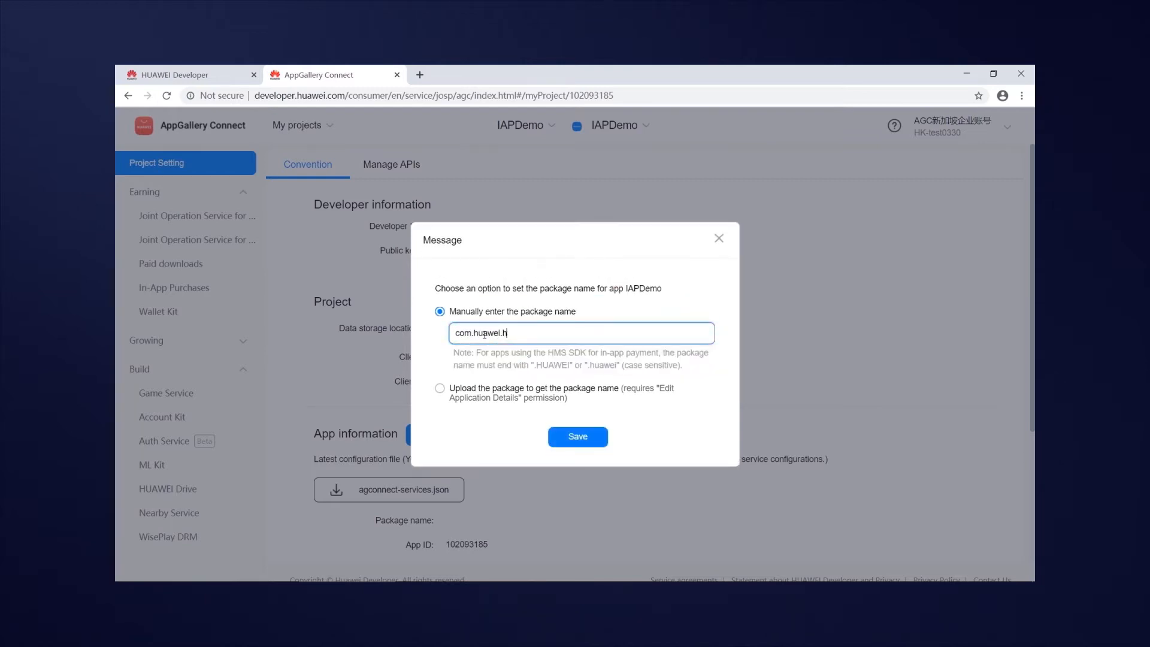
text(ms.)
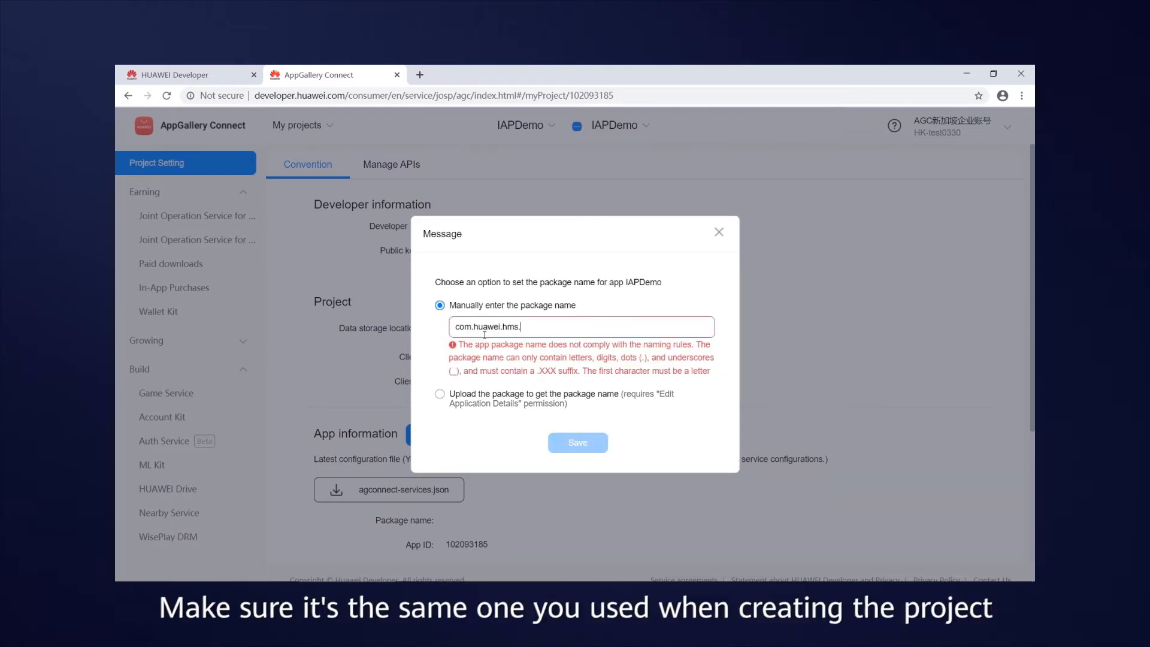
text(iap)
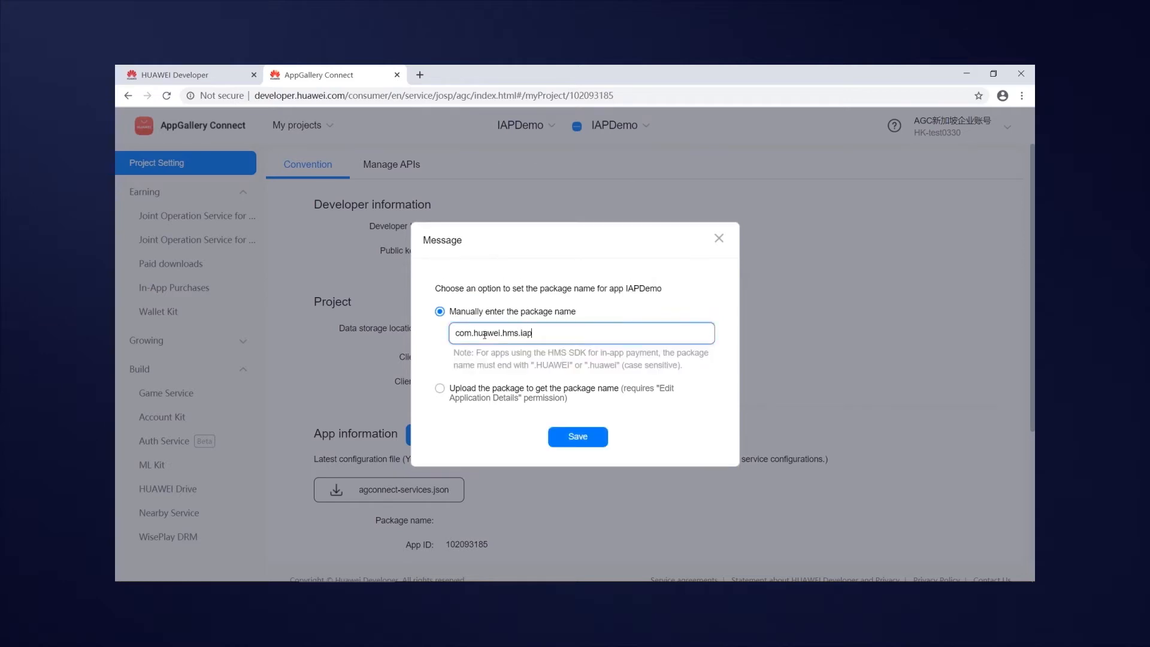
text(demo)
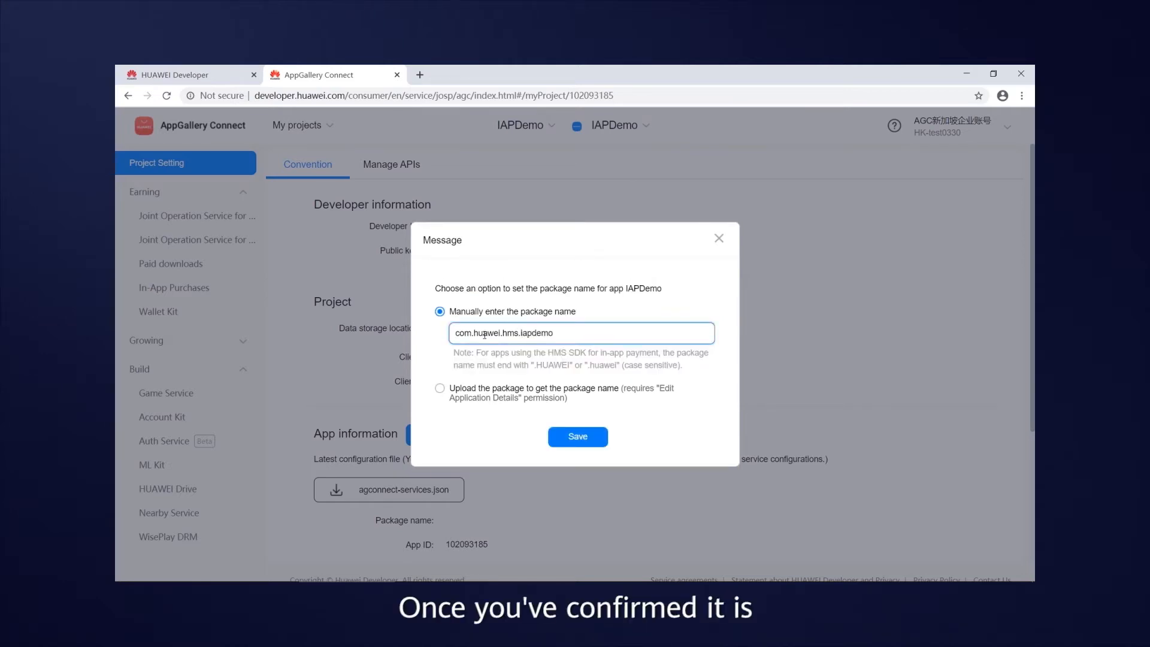
click(577, 436)
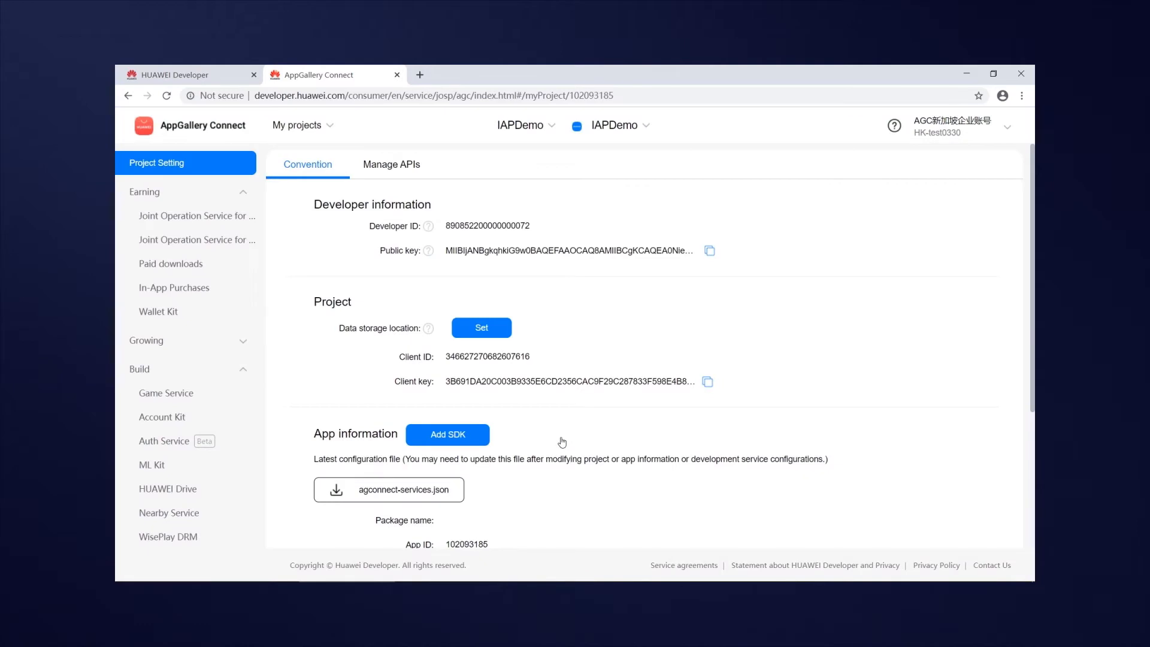
Step: In Manage APIs, verify In-App Purchases is enabled and go to its service page
click(392, 164)
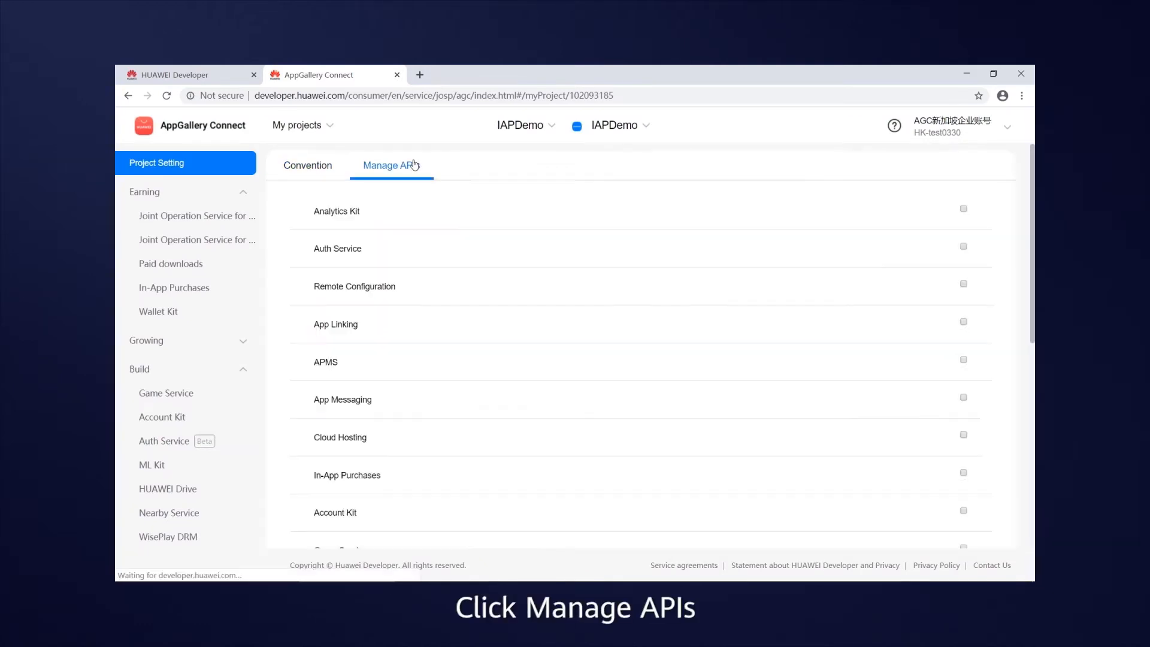
click(390, 165)
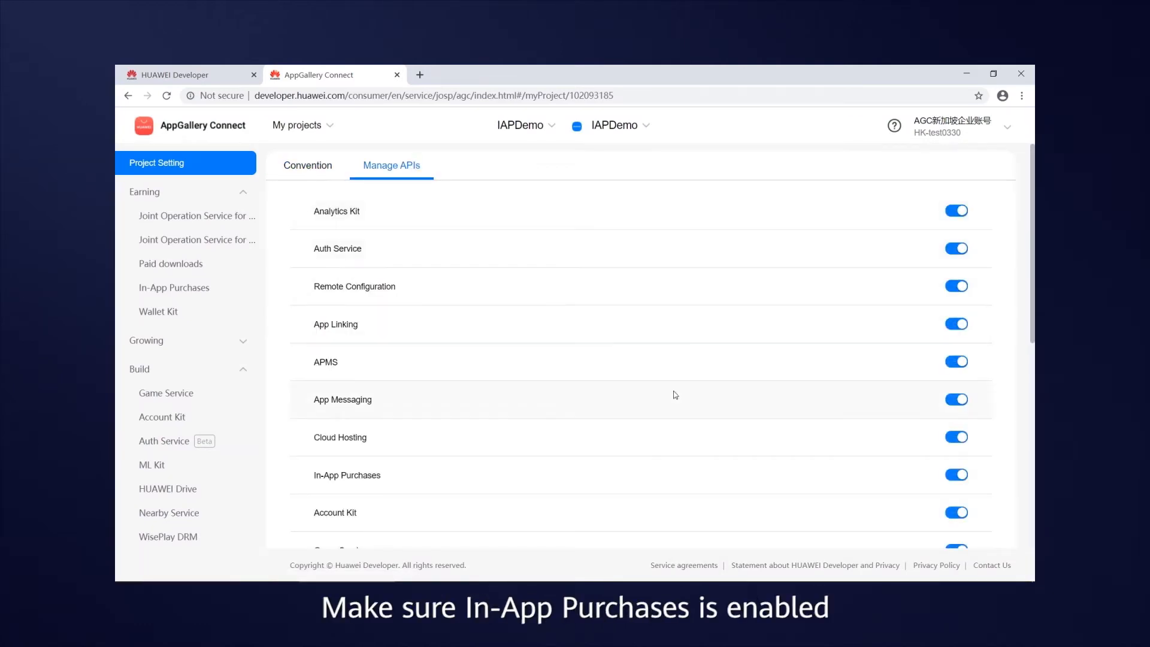
mouse_move(923, 473)
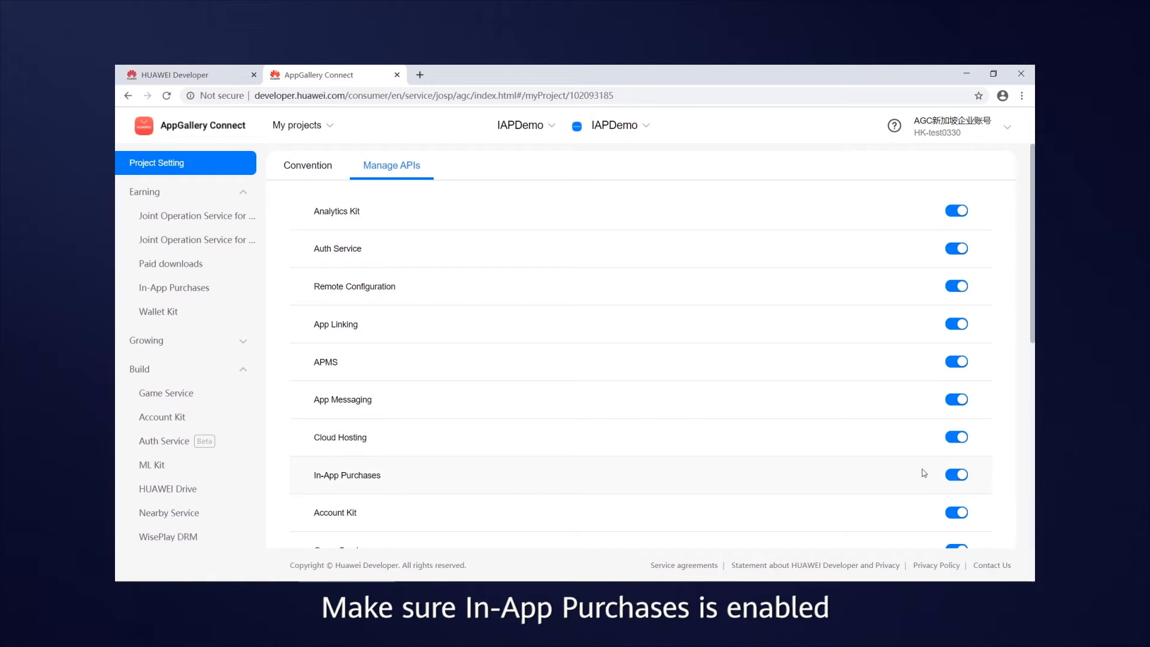
click(174, 286)
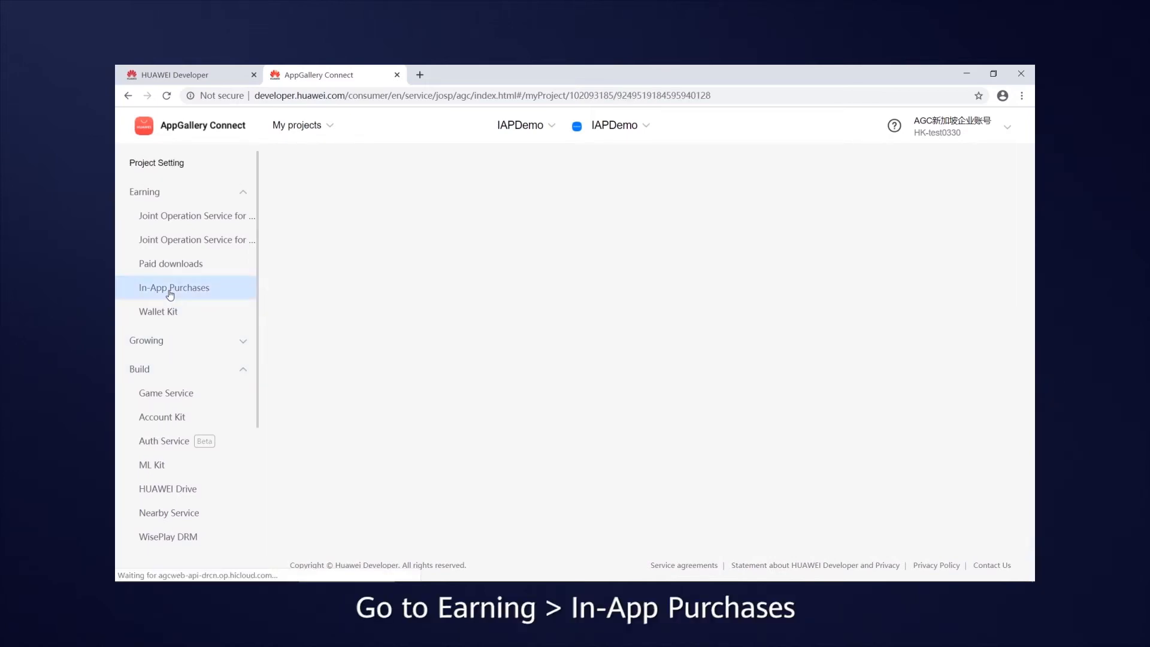
Step: Enable In-App Purchases so the payment public key is issued, then move to IAPDemo's Operate area
click(173, 286)
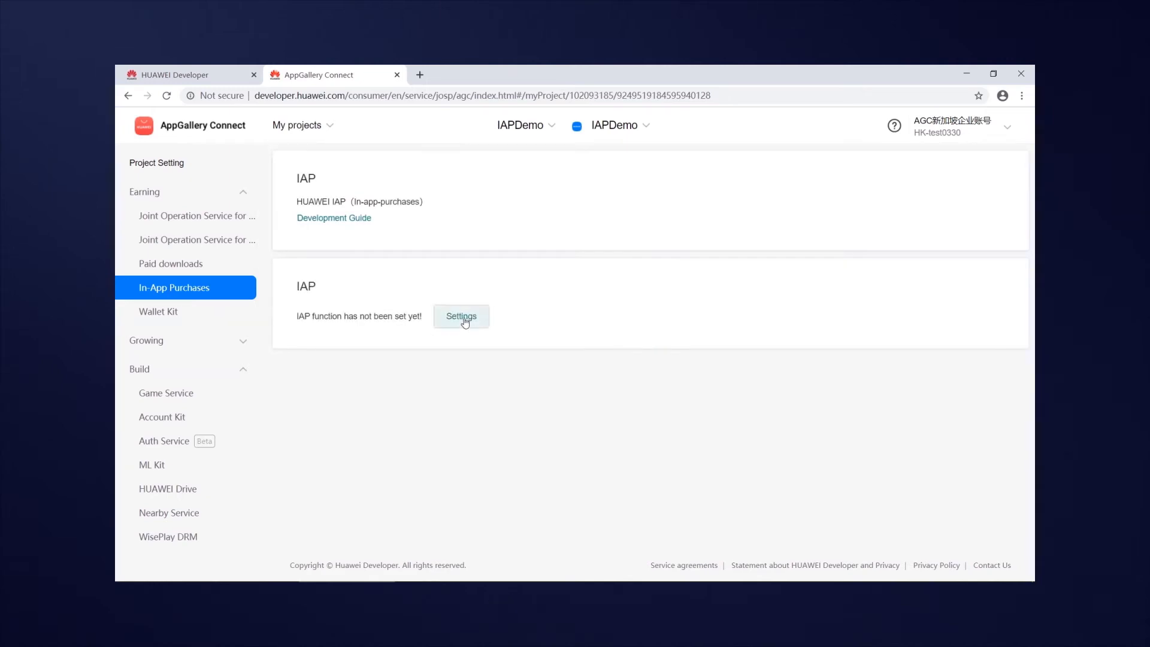
click(460, 316)
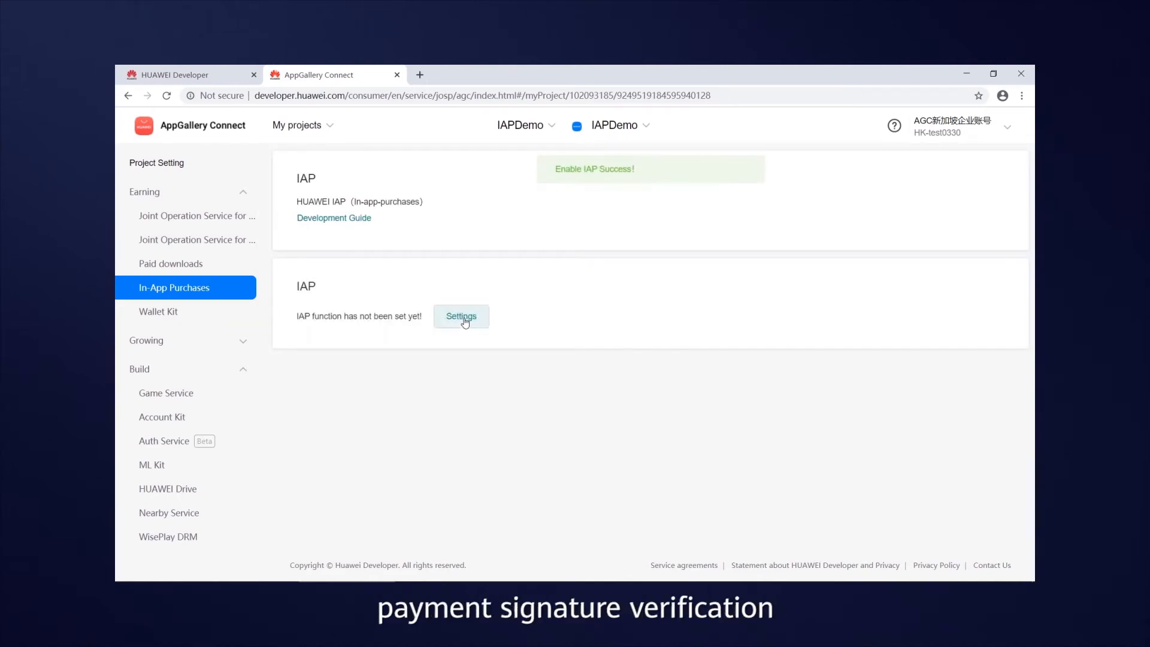
click(460, 317)
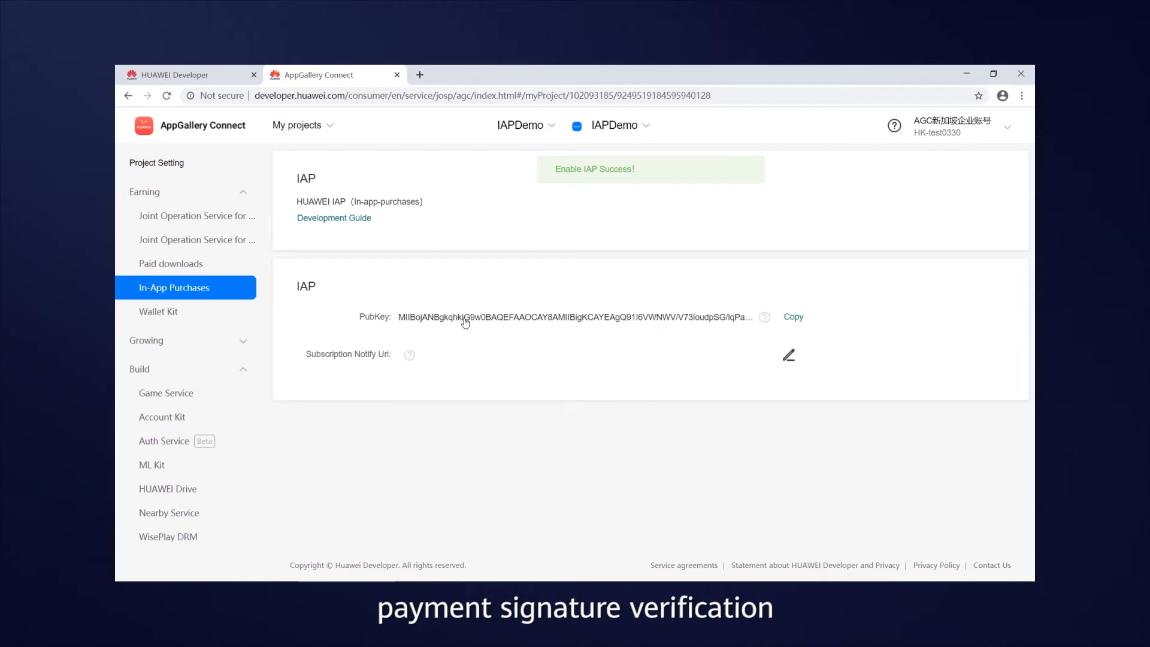
click(325, 154)
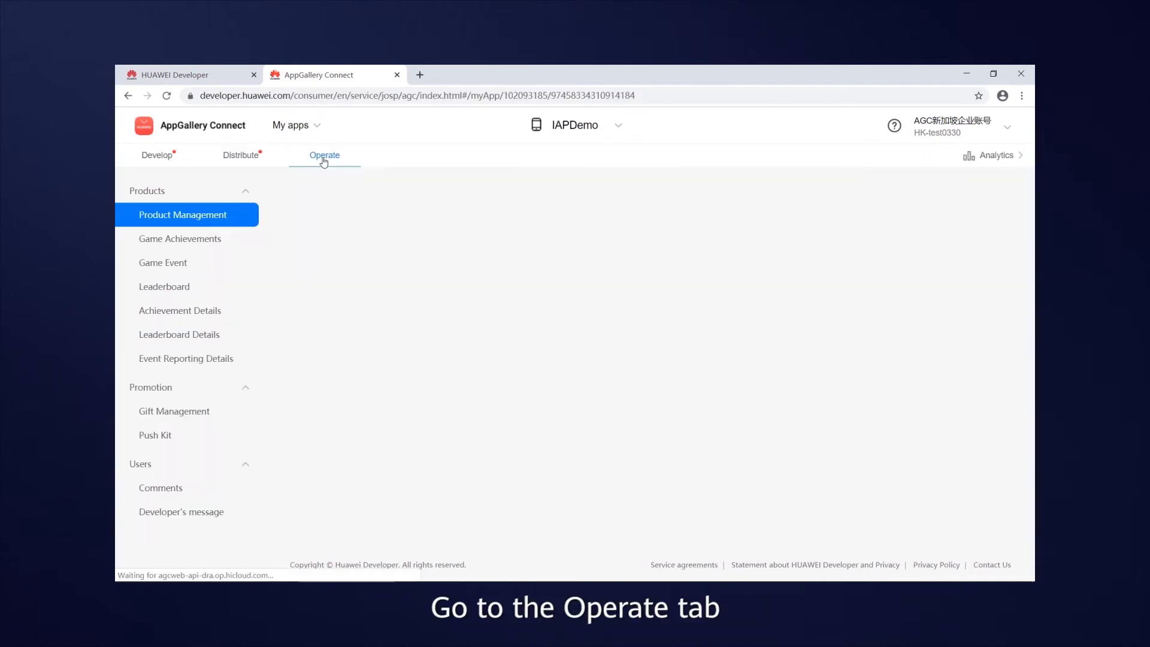
Step: Add consumable product TestProductName (prod001) at HKD 99.00 in Product Management and submit it
click(325, 154)
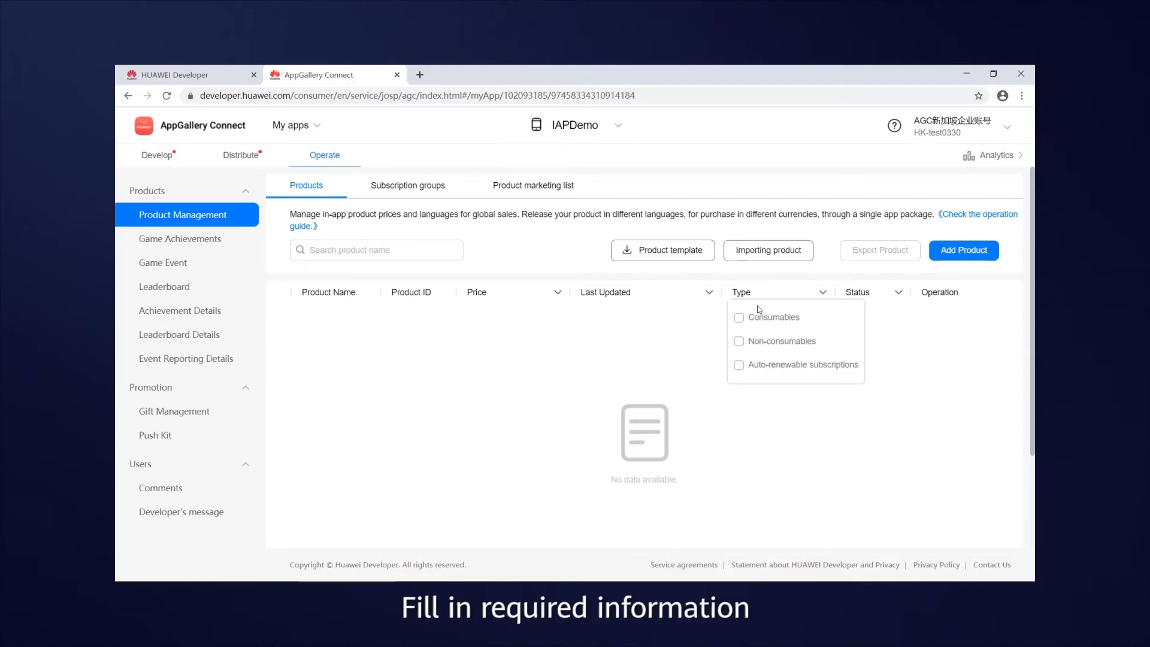
click(963, 250)
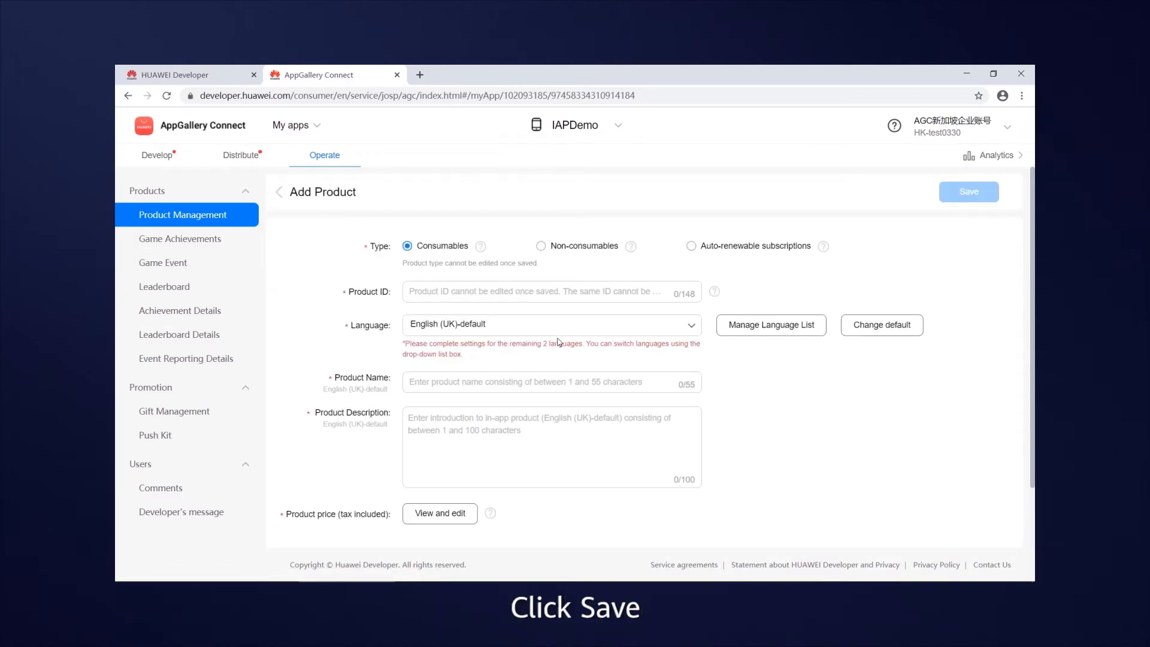
click(968, 191)
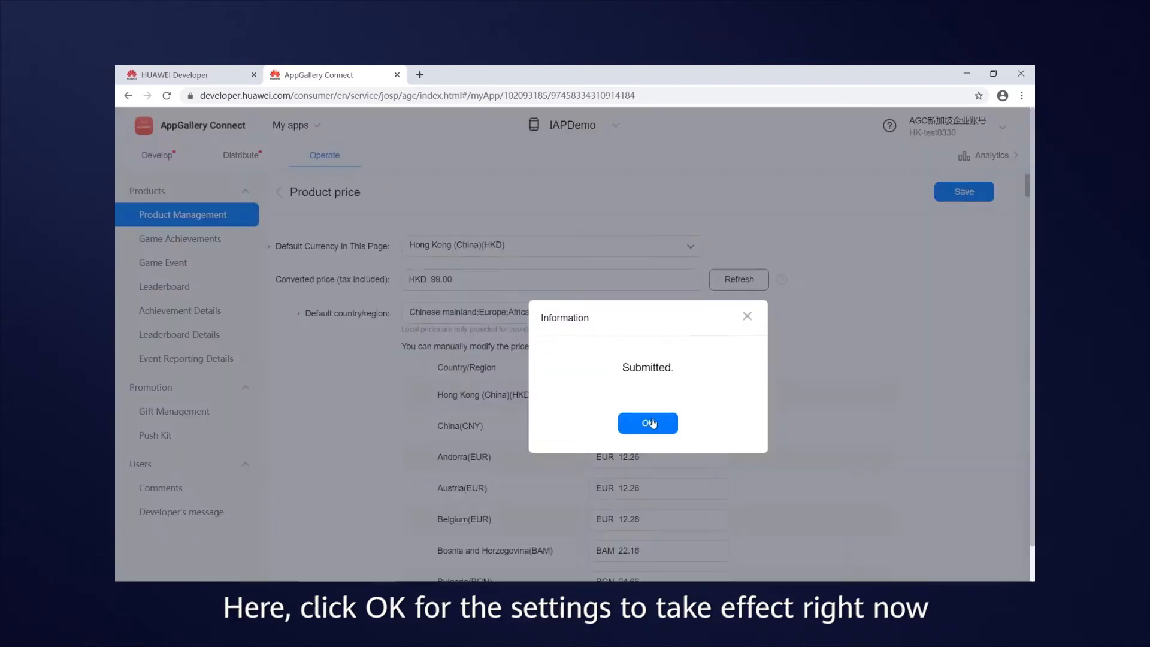
click(647, 422)
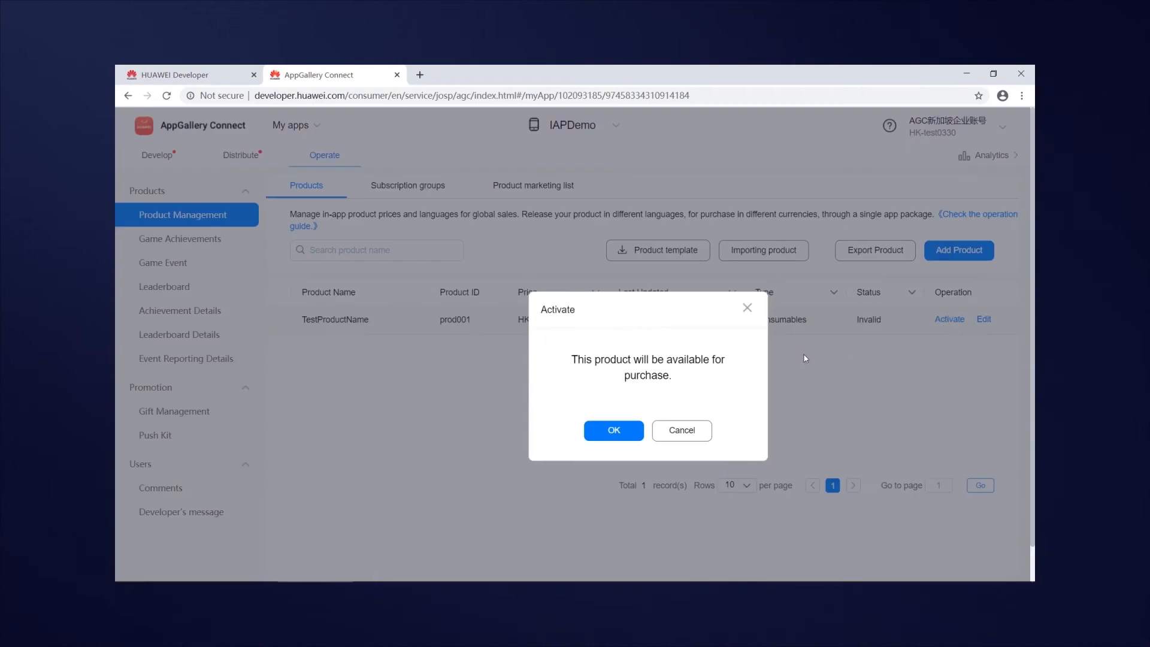
mouse_move(613, 415)
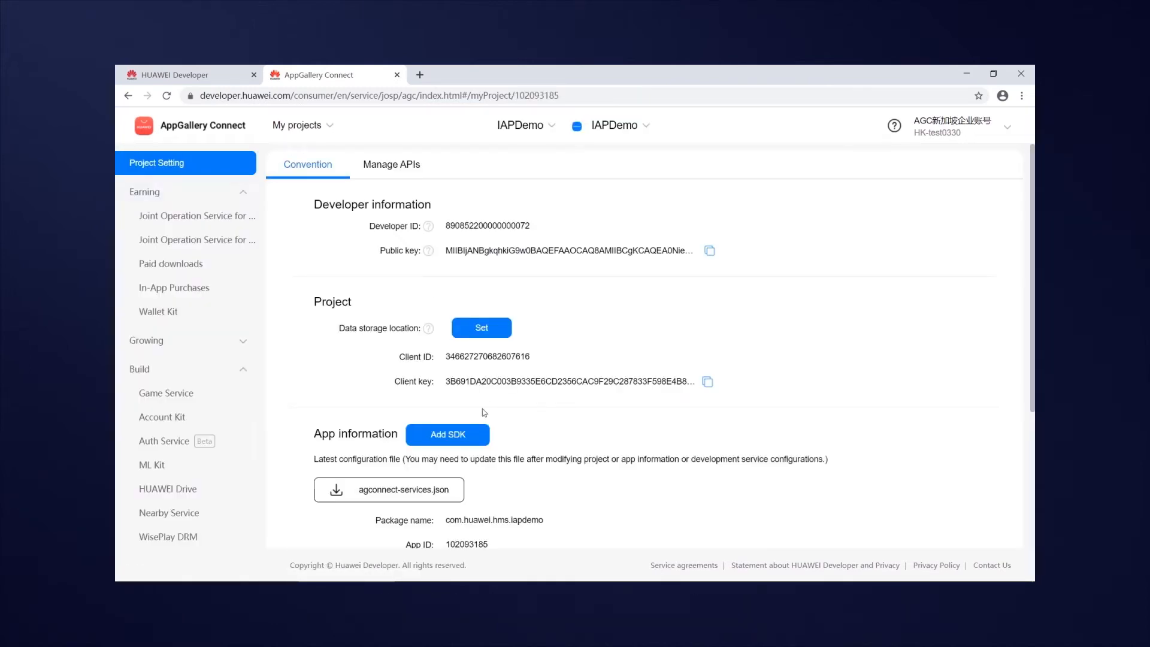
Step: Download agconnect-services.json from Project Setting's App information
click(389, 489)
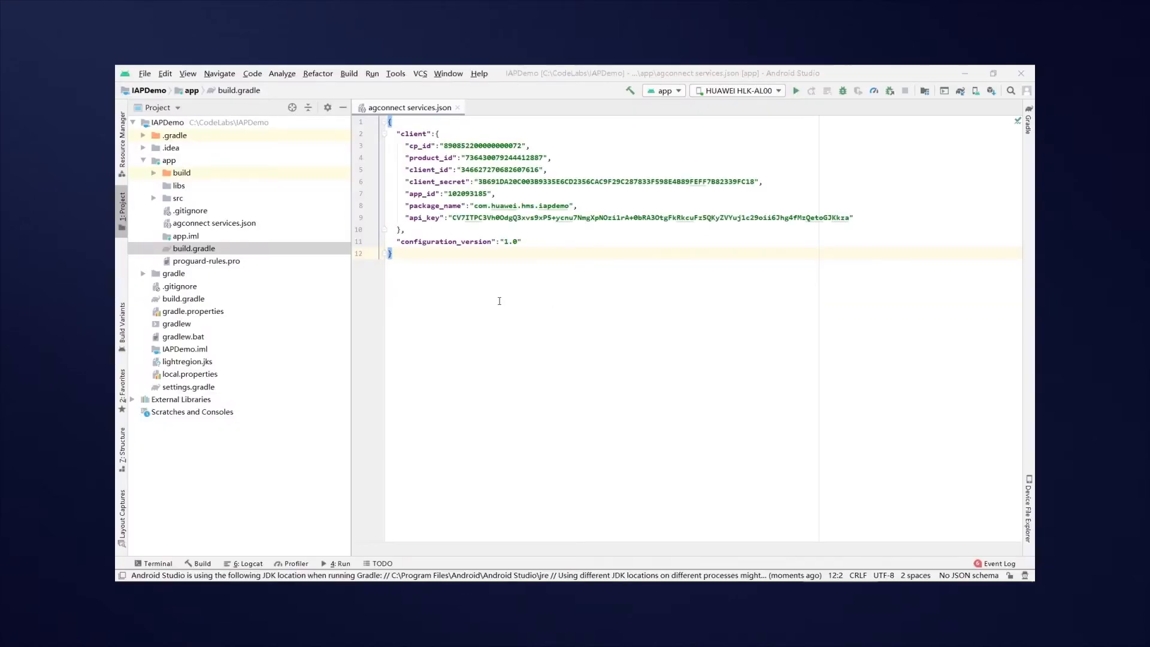
Step: View agconnect-services.json in the app folder, then bring up the project-level build.gradle
click(193, 248)
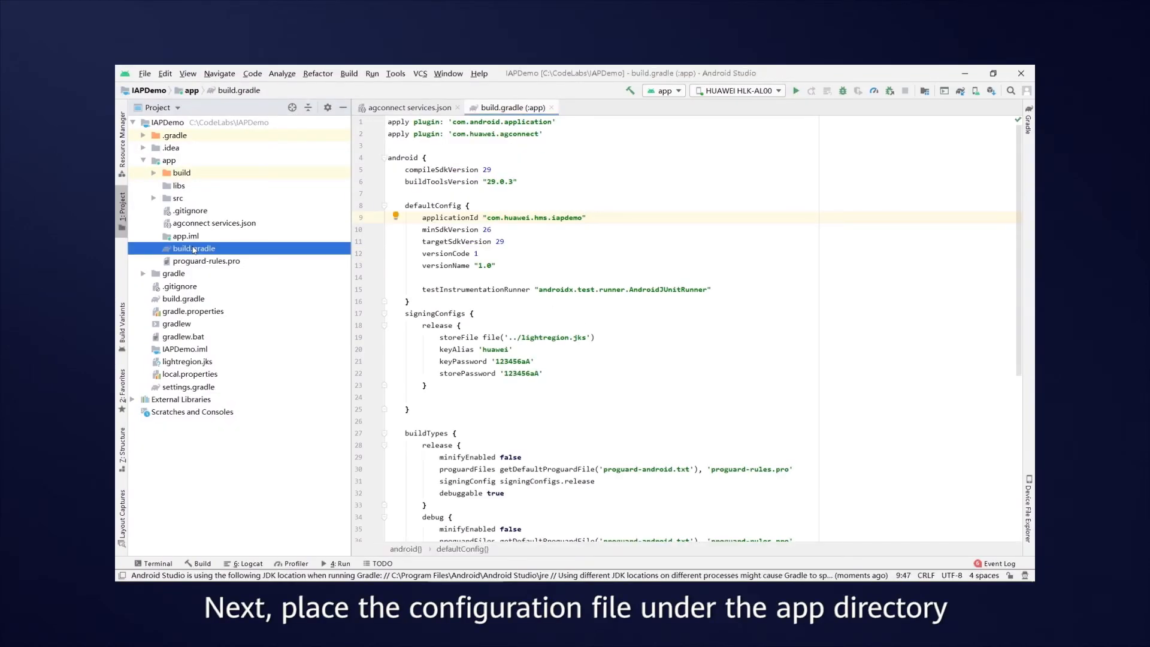
click(214, 223)
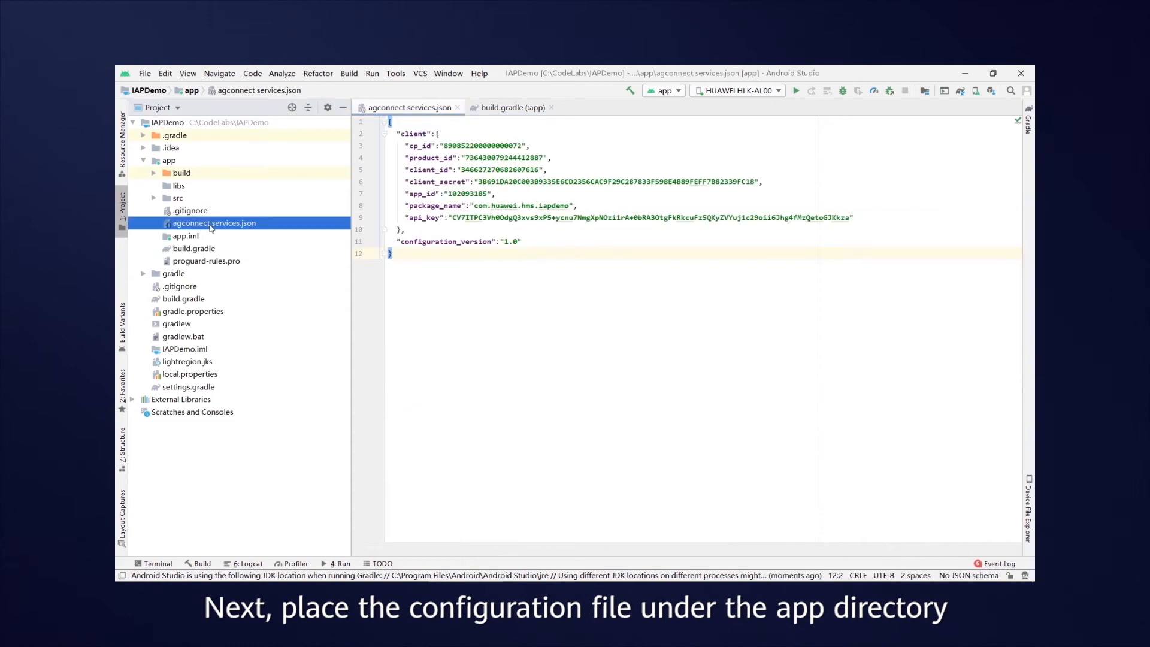
click(551, 107)
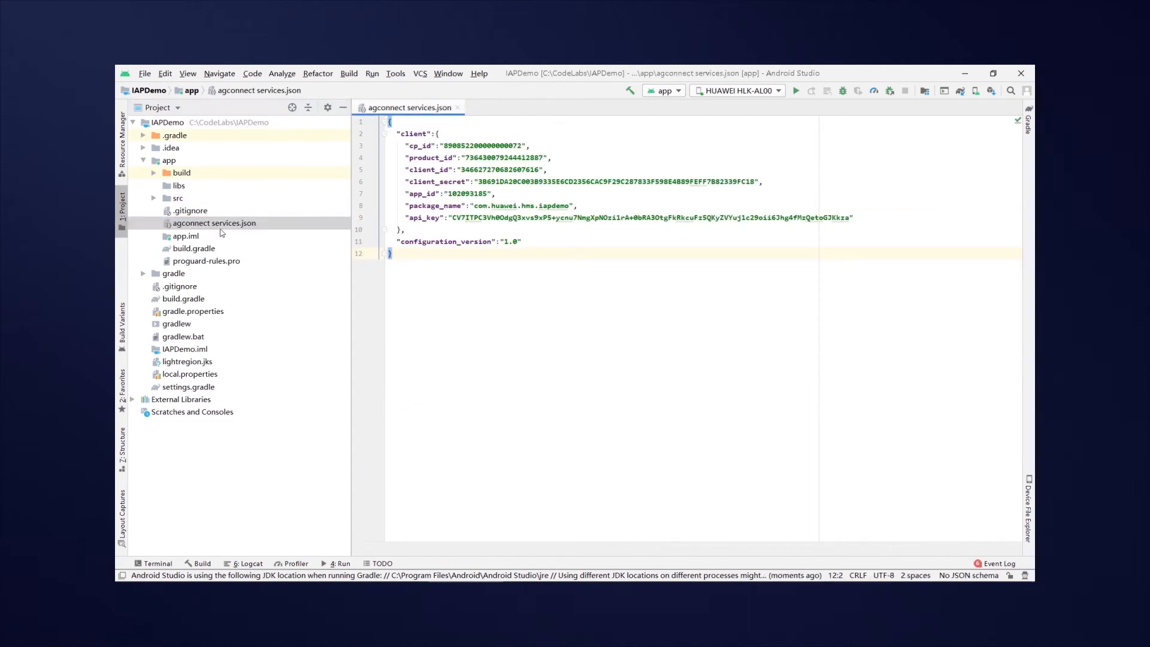
click(214, 223)
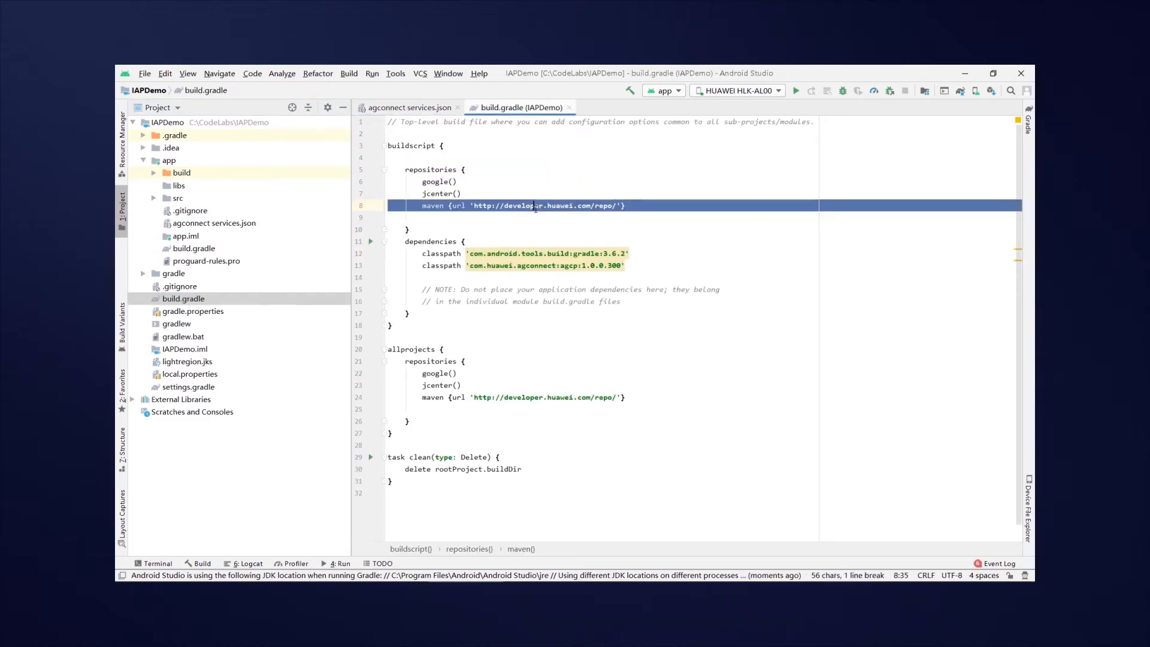
Step: Add Huawei Maven repo and agcp classpath, apply com.huawei.agconnect and add com.huawei.hms:iap:4.0.0.300
click(523, 397)
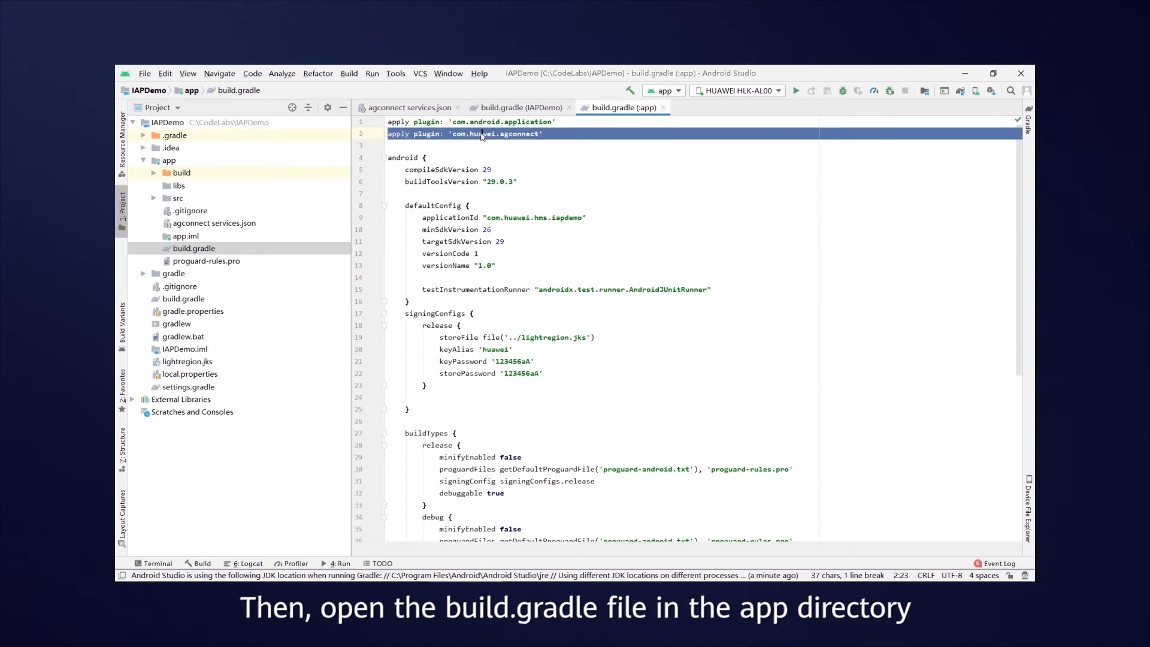
scroll(down, 3)
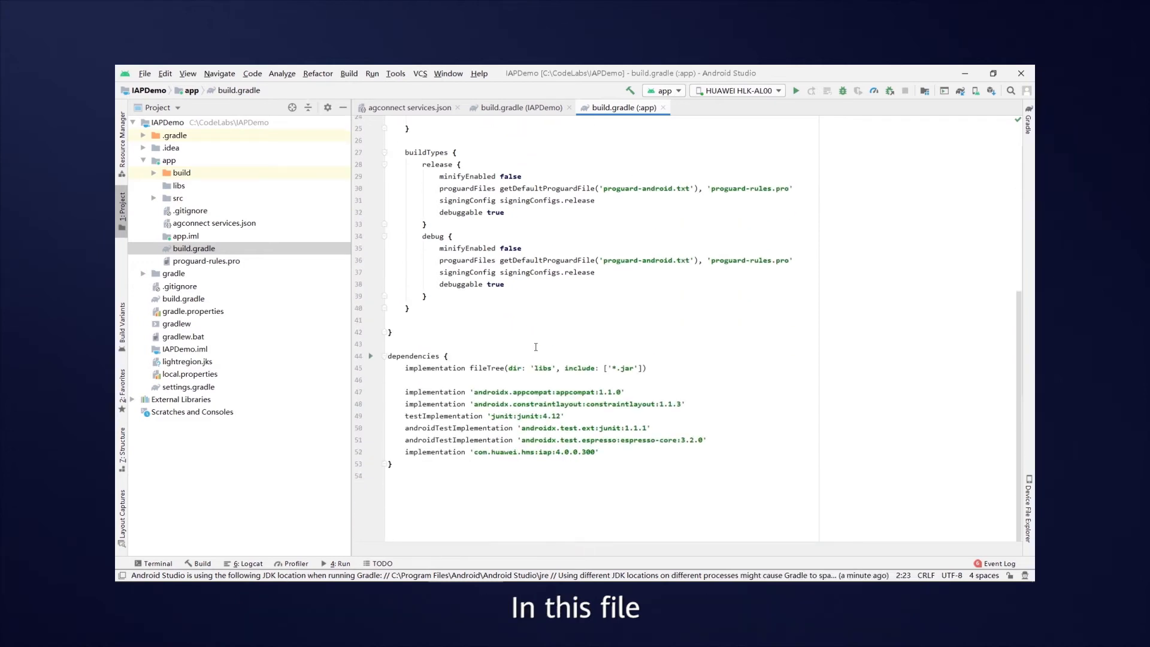
click(542, 452)
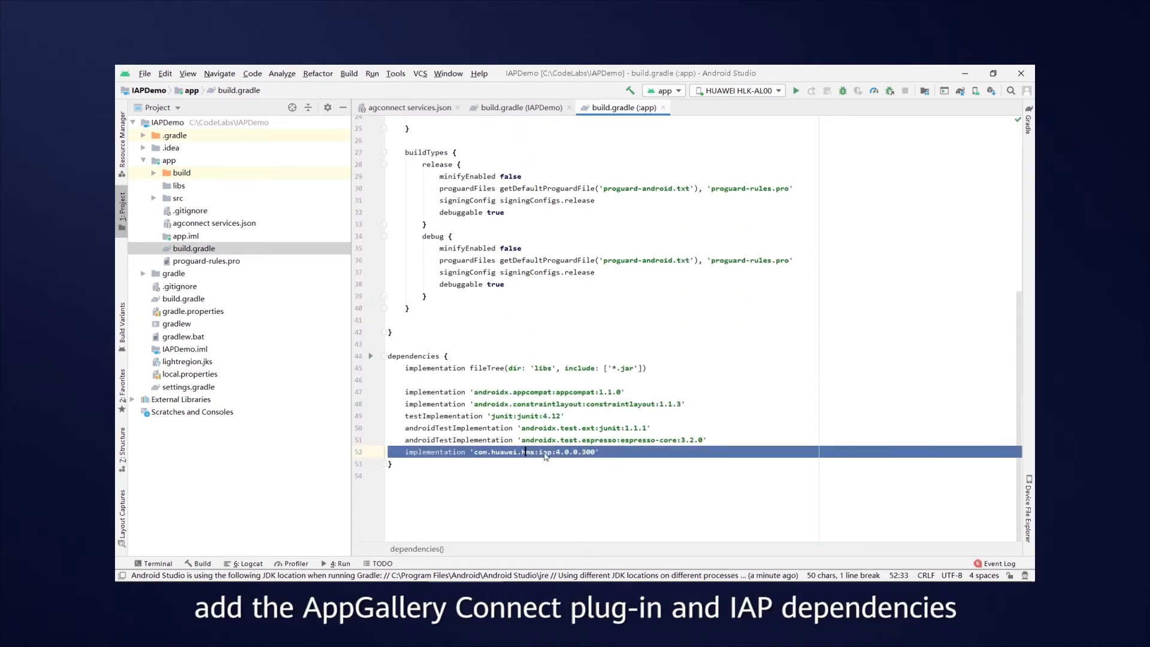
scroll(up, 3)
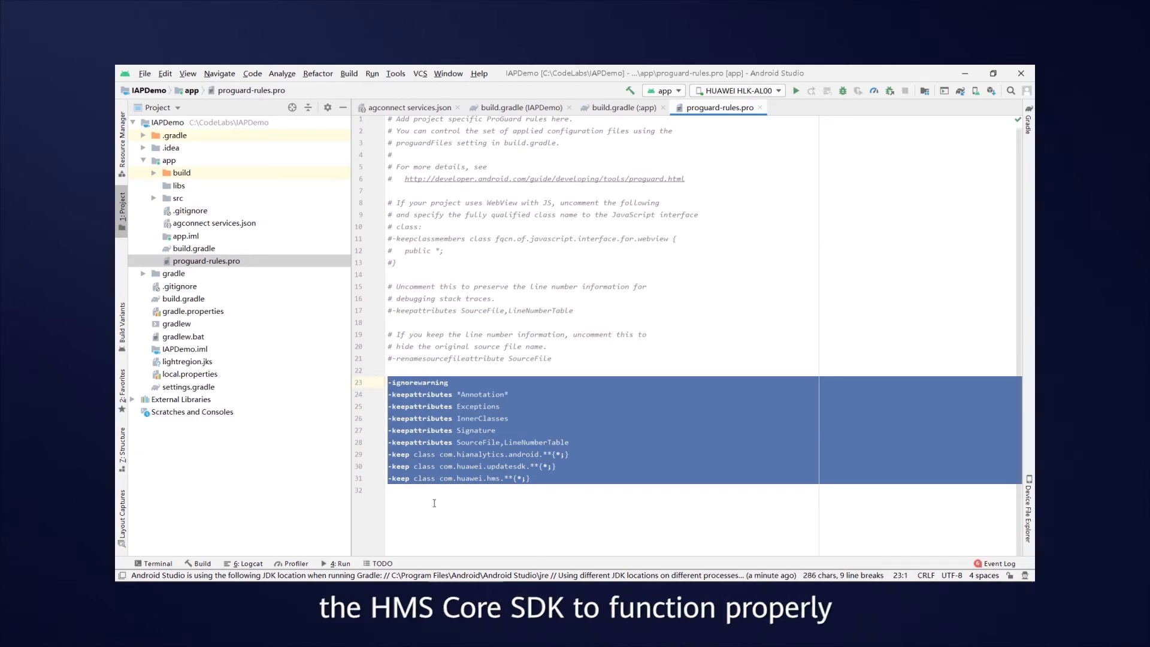
Step: Paste the HMS -ignorewarning, -keepattributes and -keep class rules into proguard-rules.pro
click(434, 490)
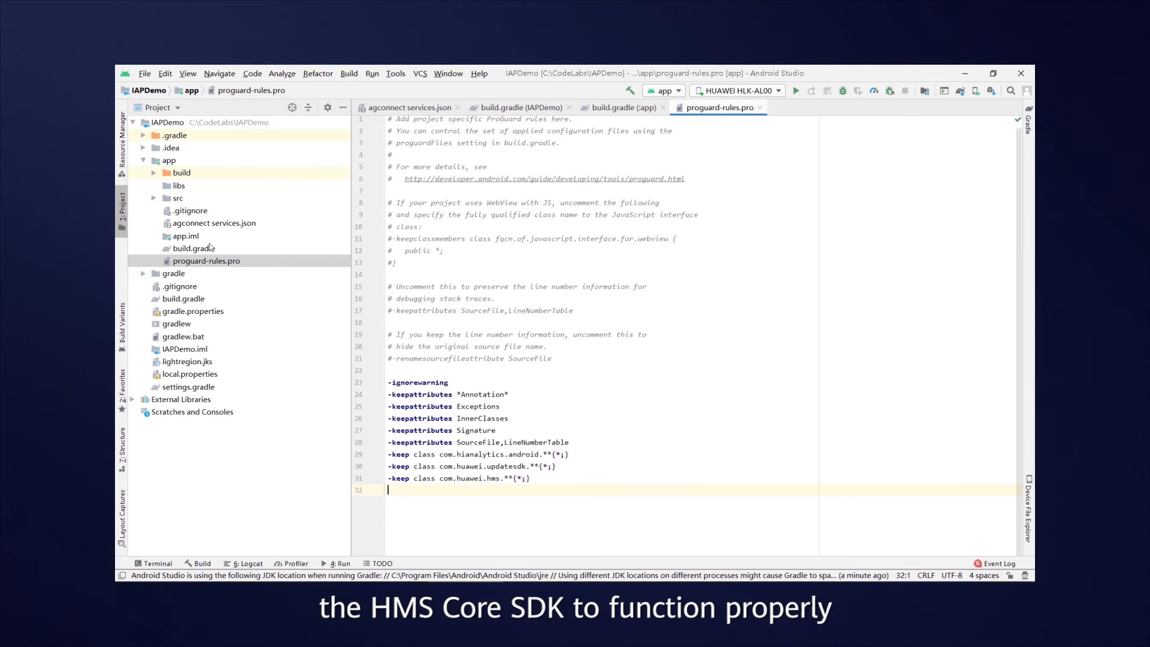
click(154, 198)
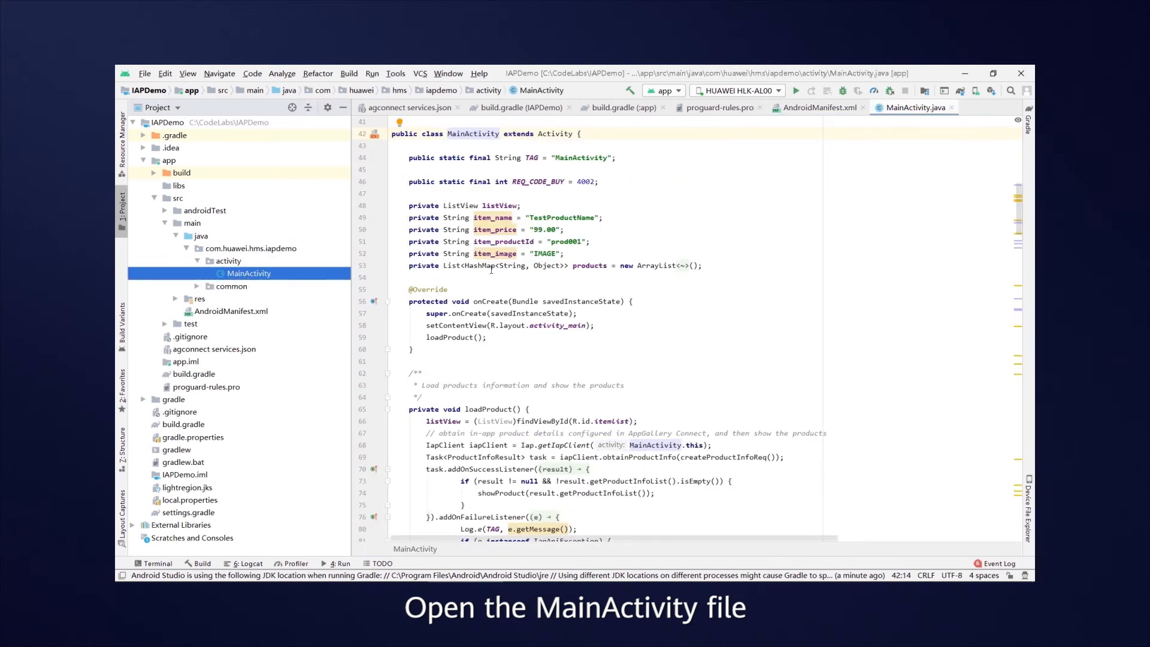
double_click(472, 169)
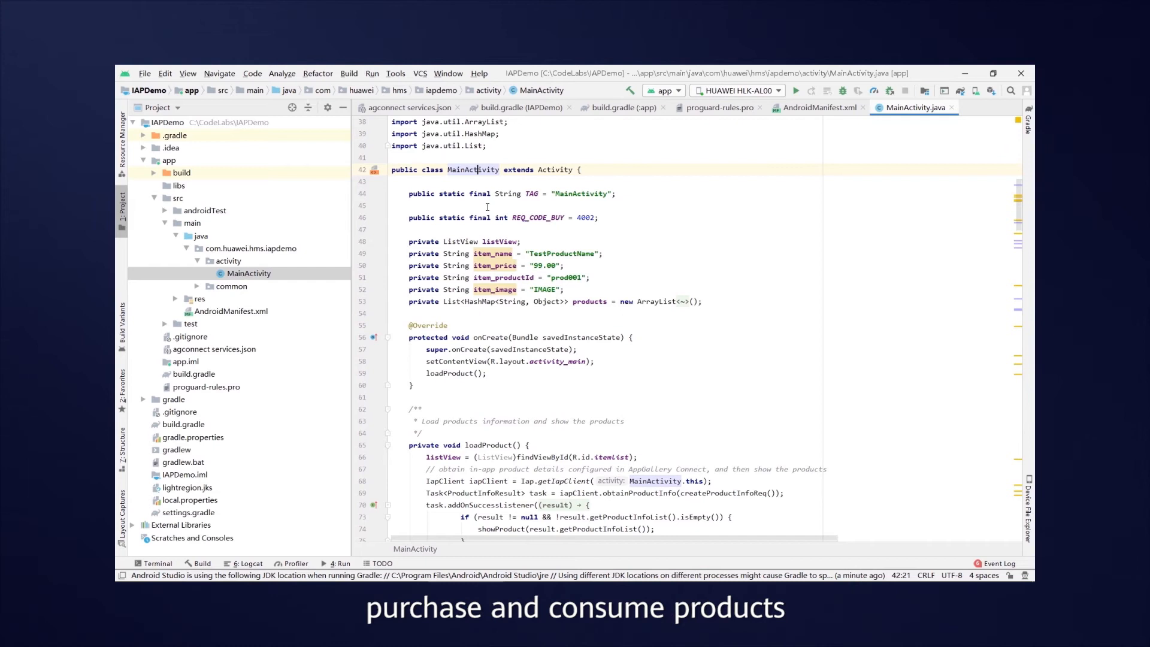
scroll(down, 3)
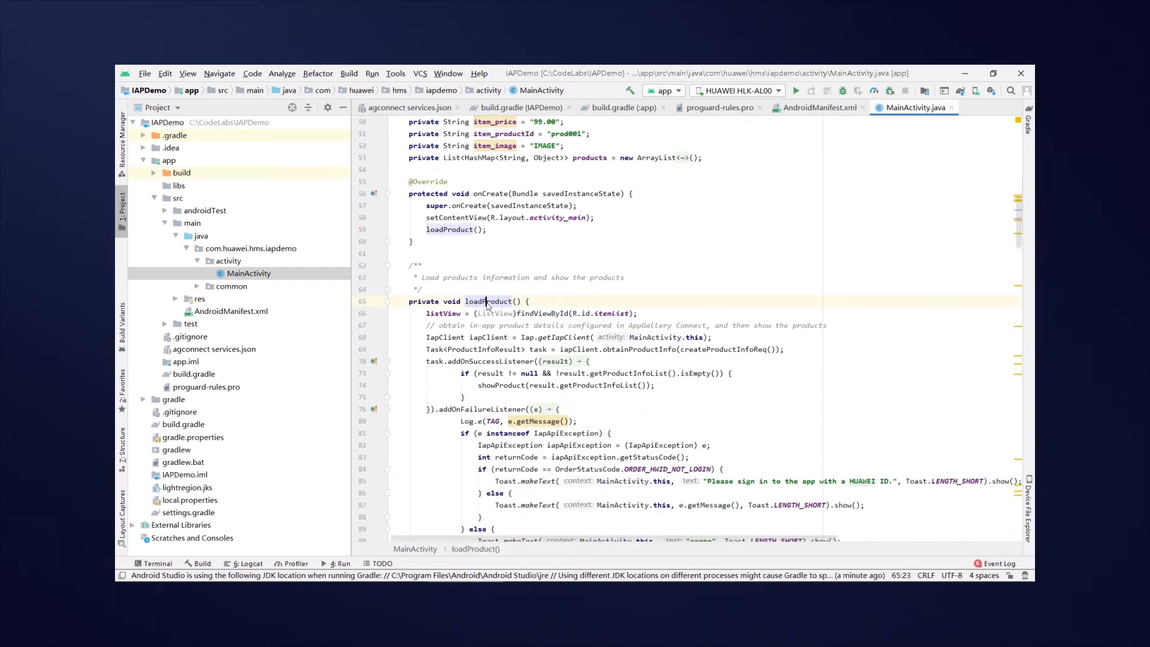
scroll(down, 3)
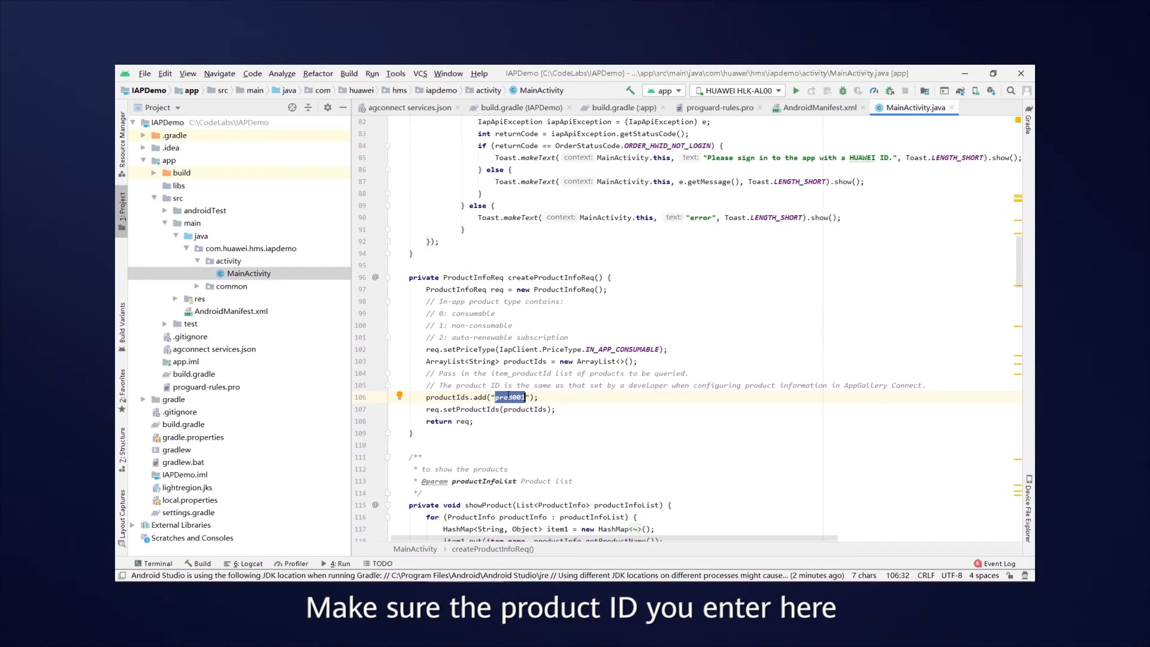
scroll(up, 3)
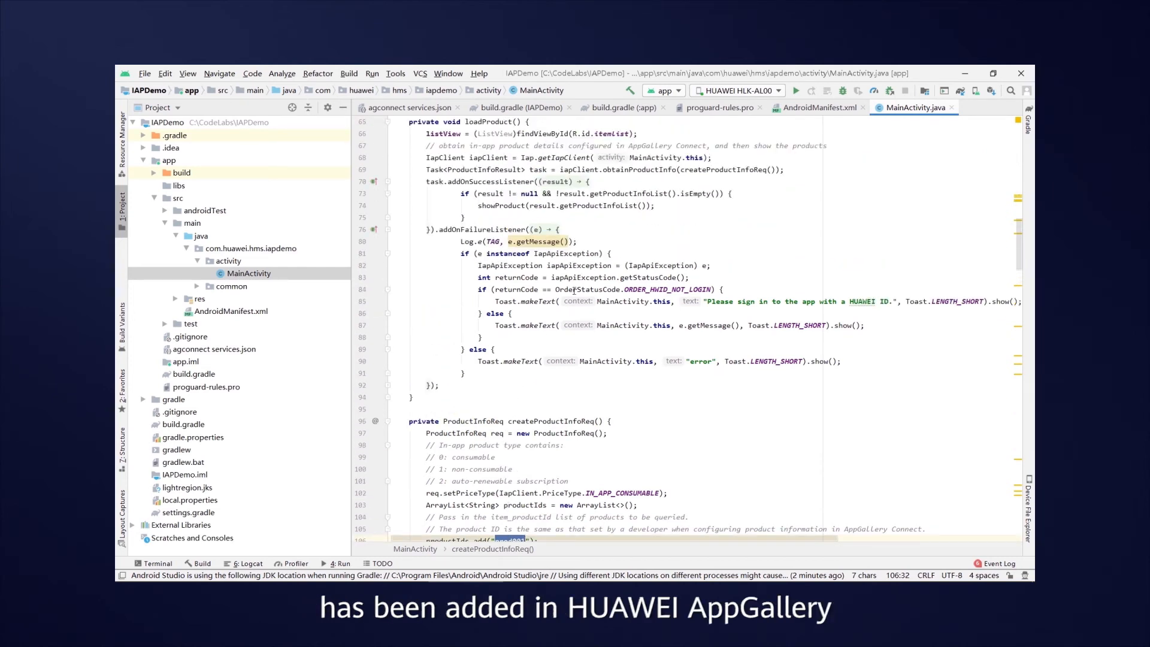
double_click(523, 169)
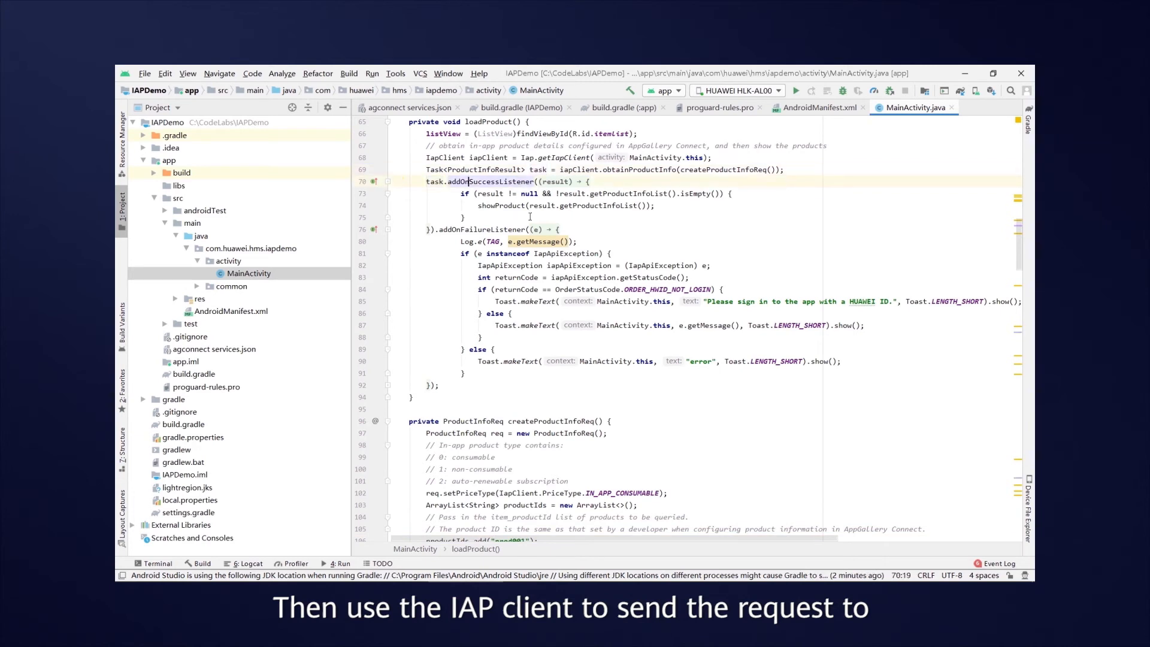
click(559, 205)
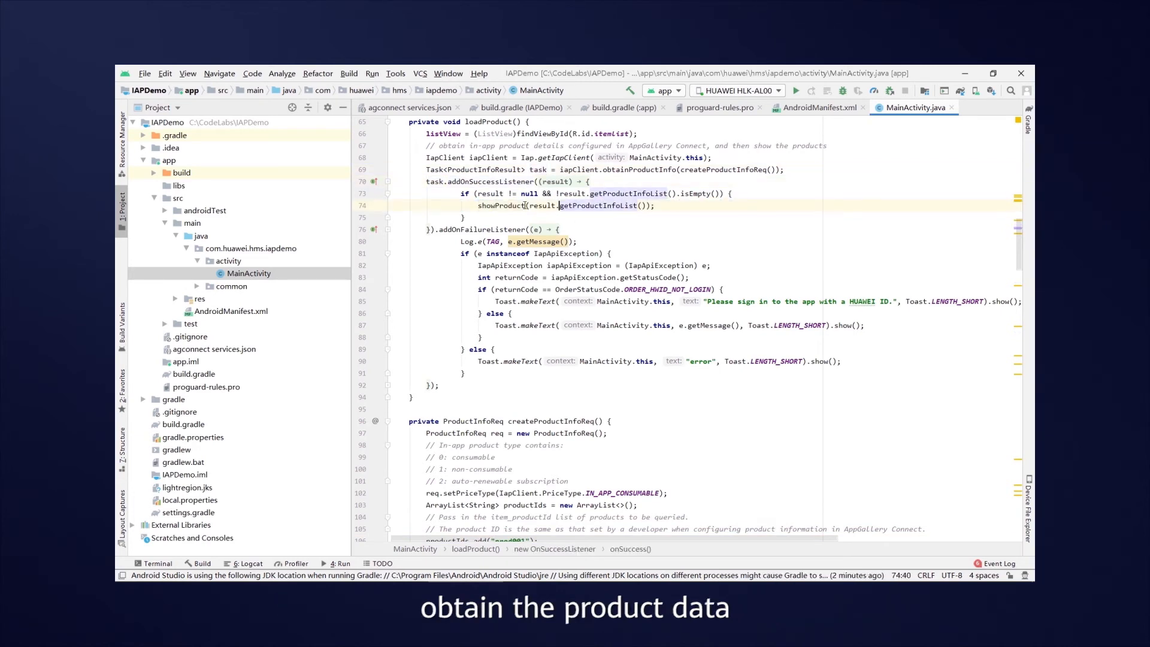
scroll(down, 3)
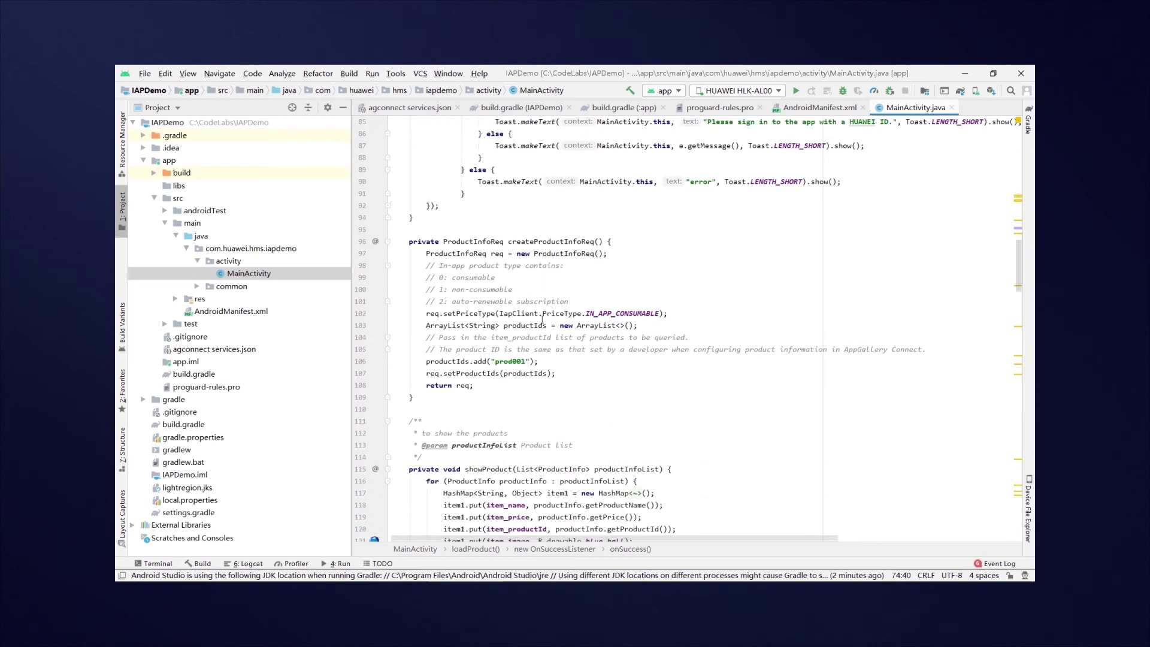
scroll(down, 3)
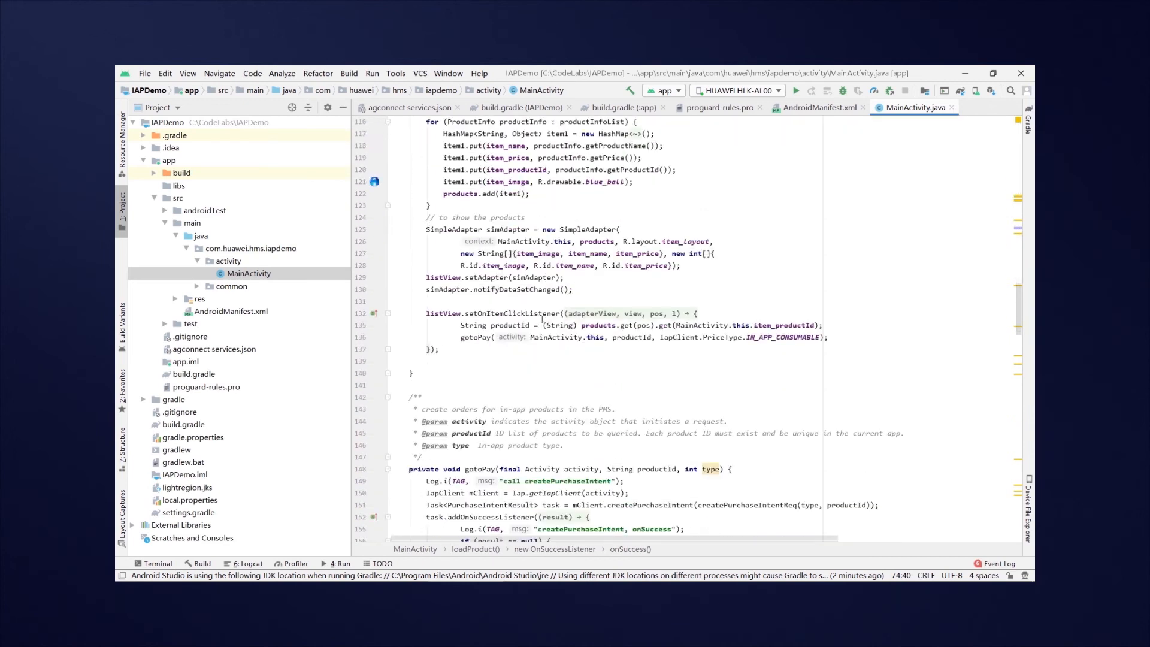
scroll(down, 3)
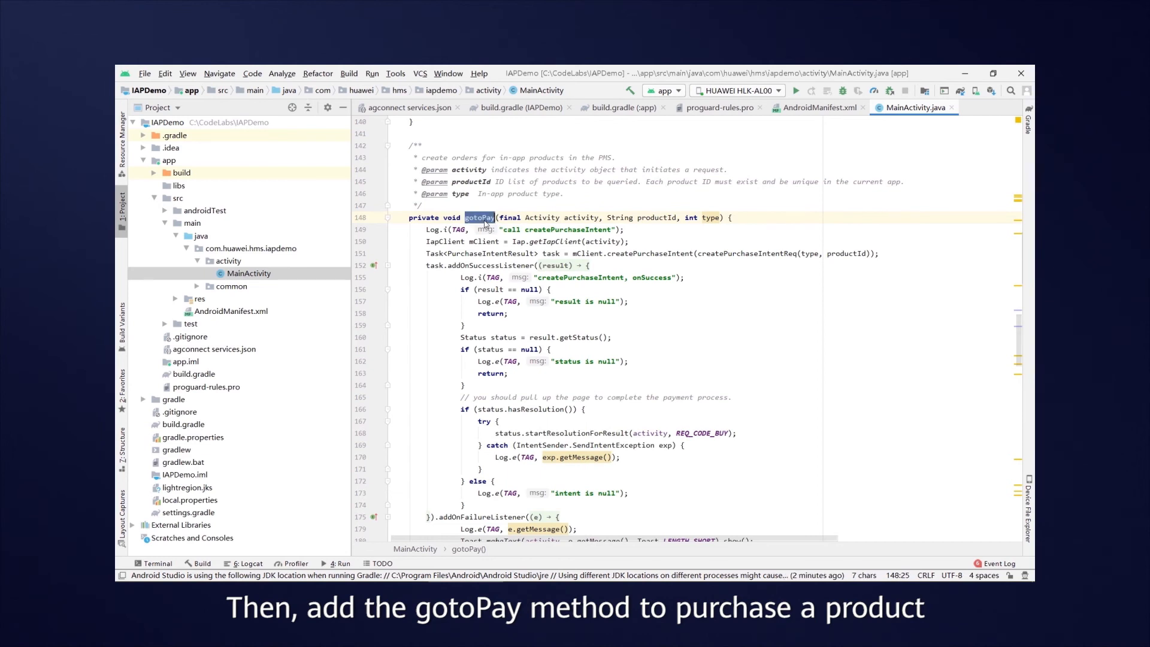
click(484, 217)
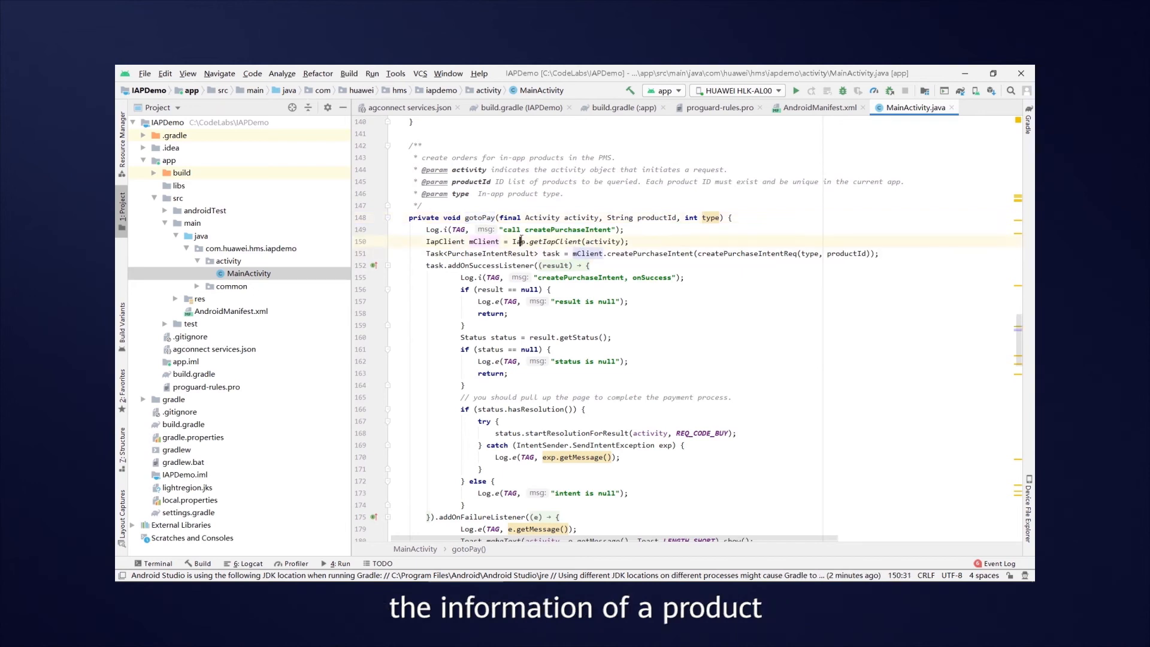
double_click(518, 241)
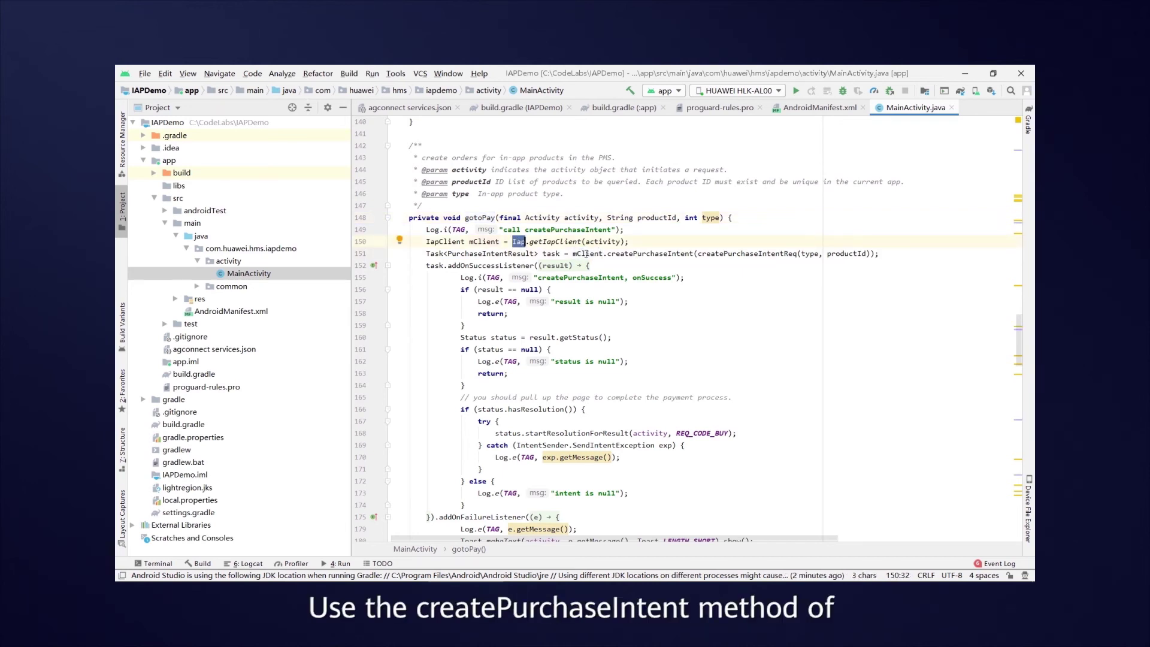
double_click(649, 252)
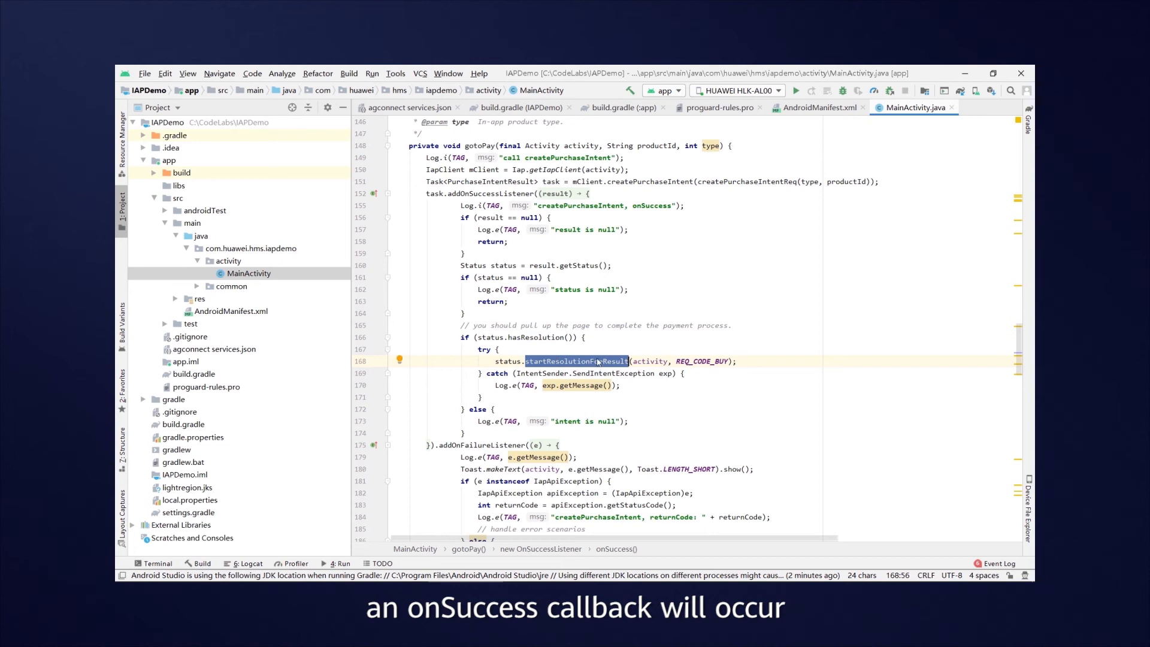
click(583, 360)
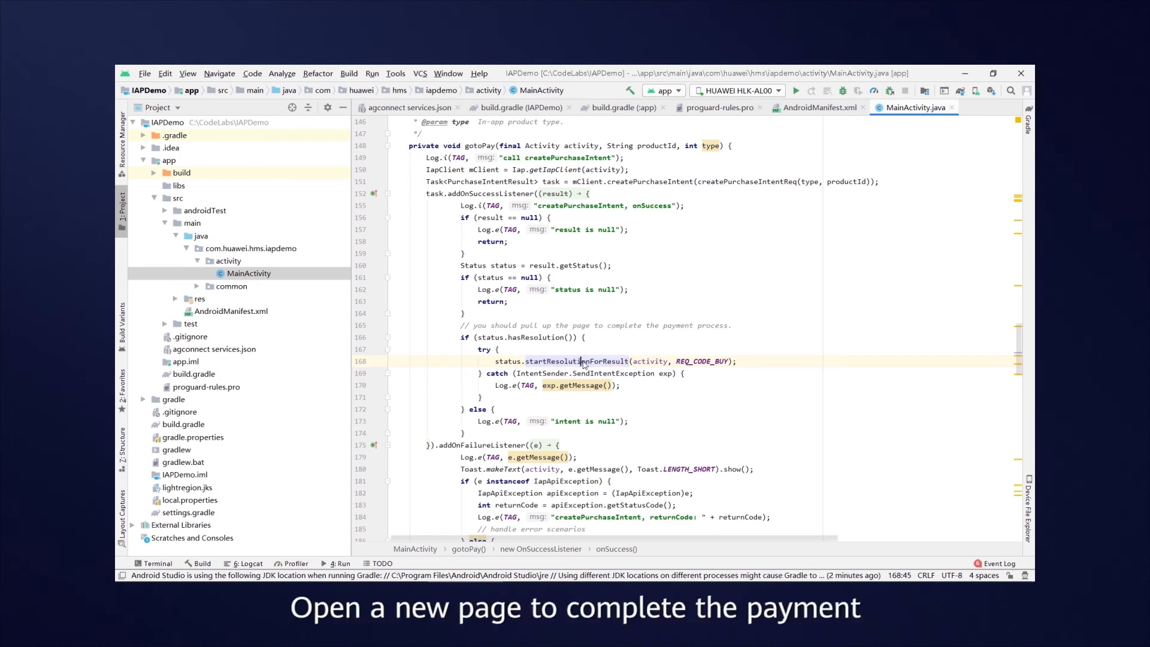
scroll(down, 3)
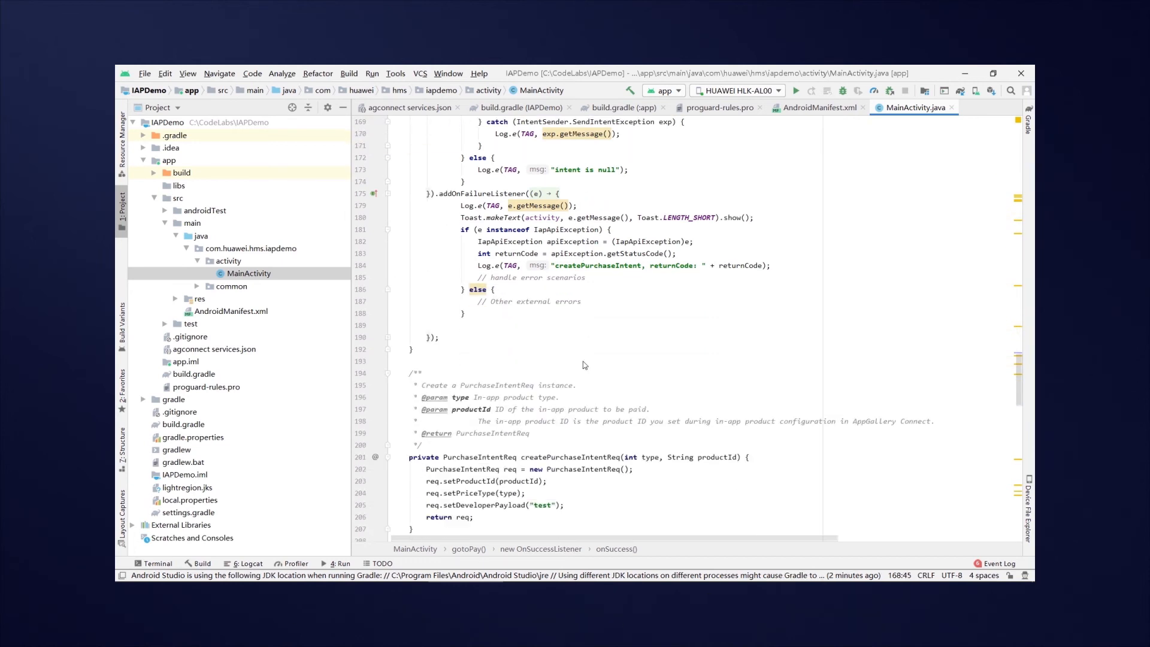
scroll(down, 3)
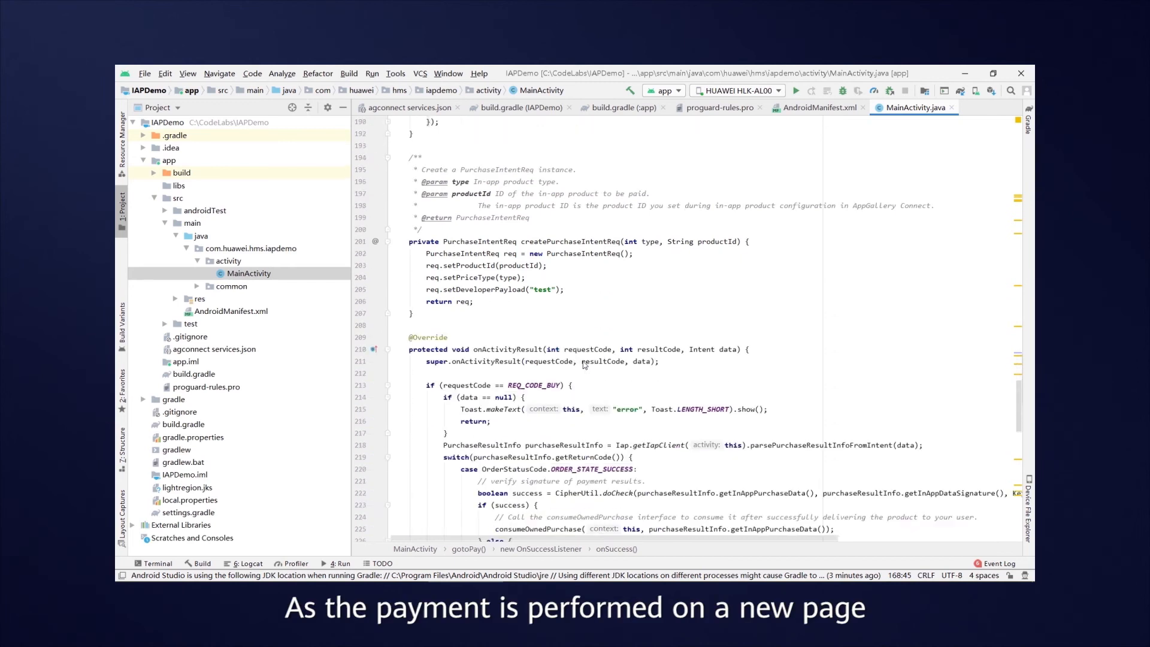
double_click(506, 241)
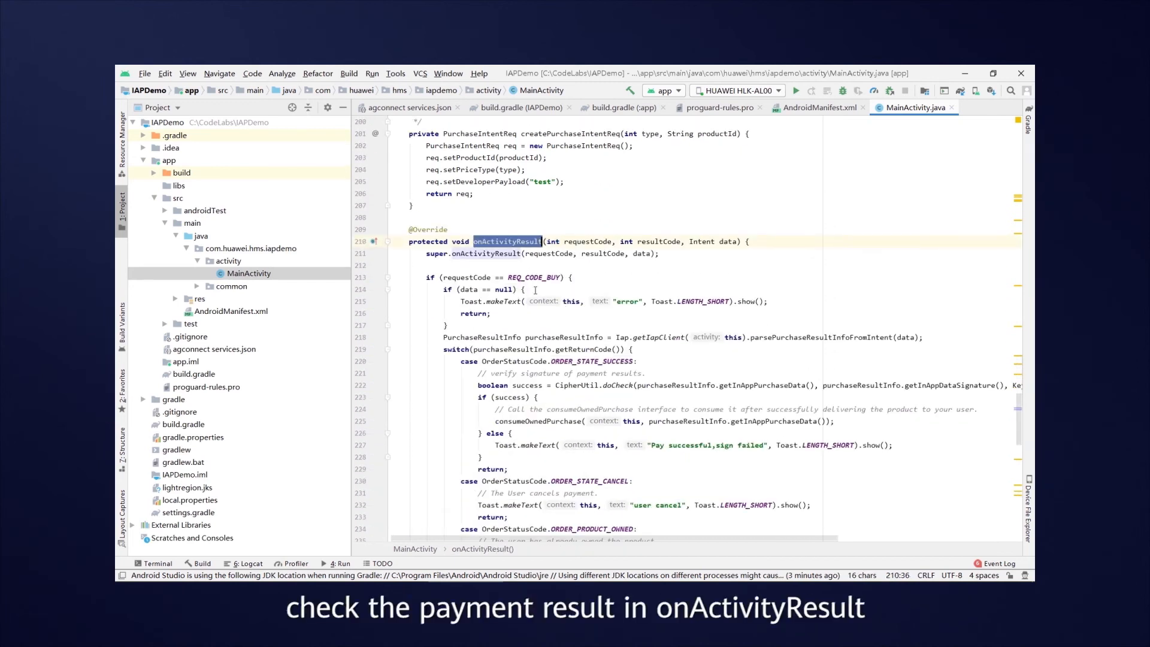
scroll(down, 3)
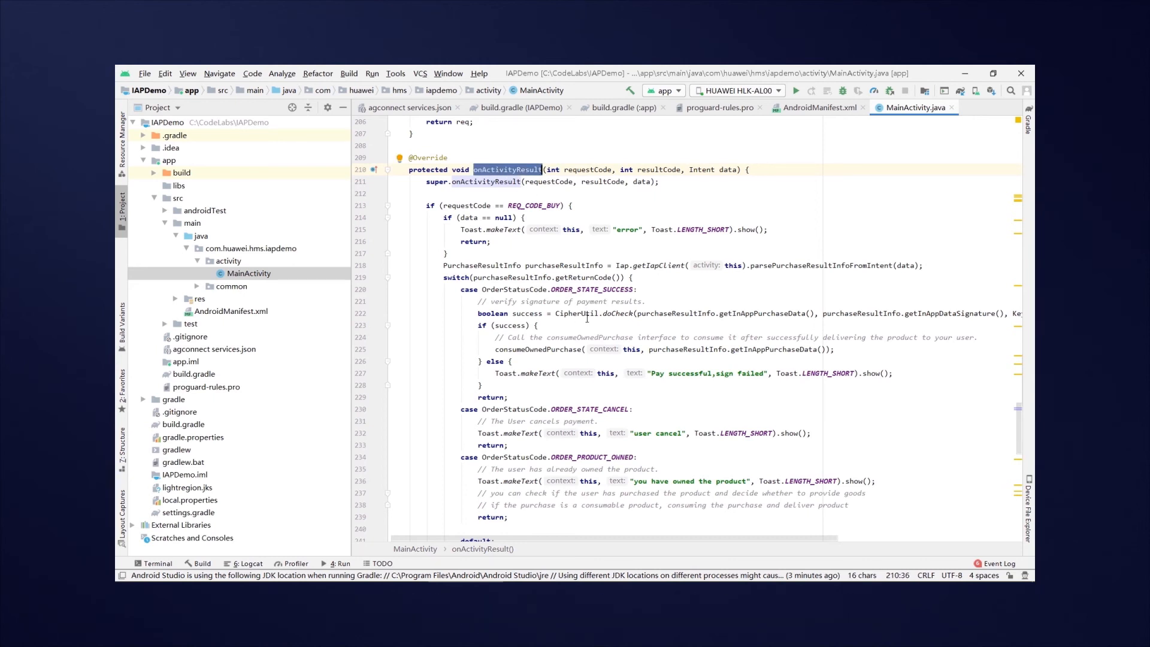
click(598, 313)
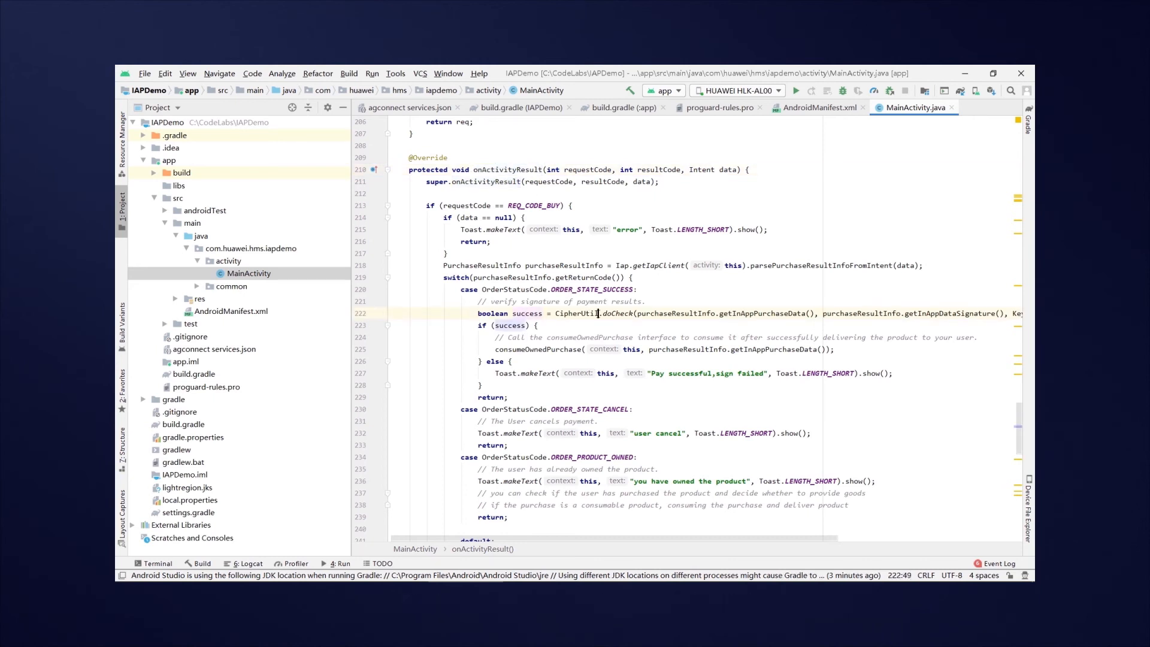
double_click(536, 349)
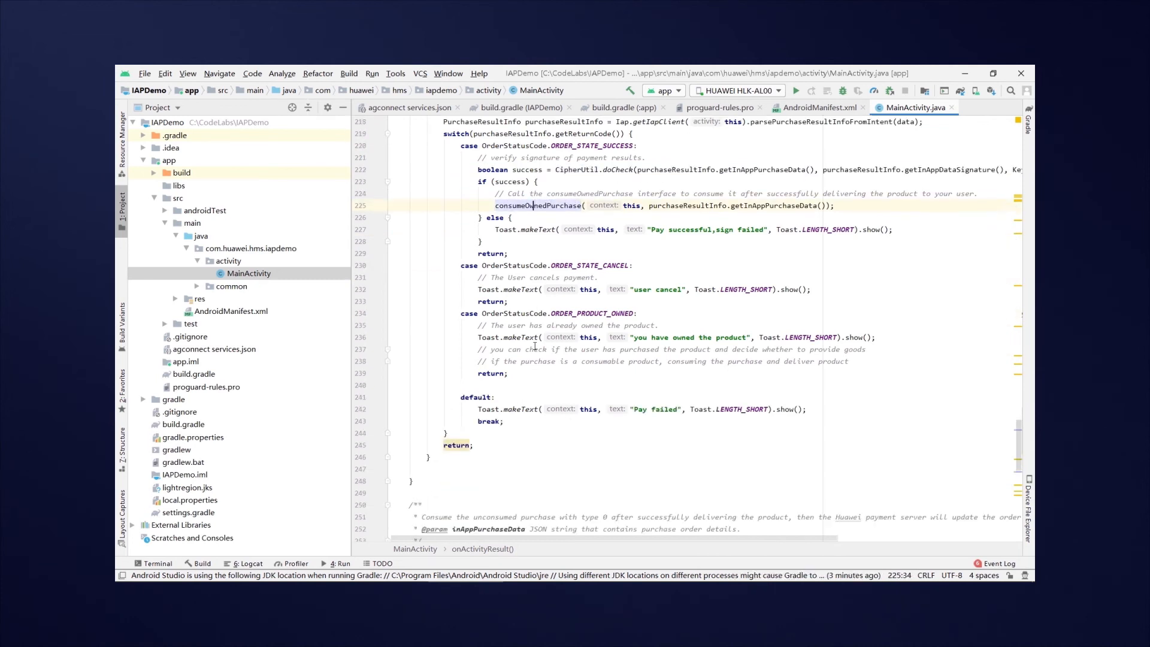
scroll(down, 3)
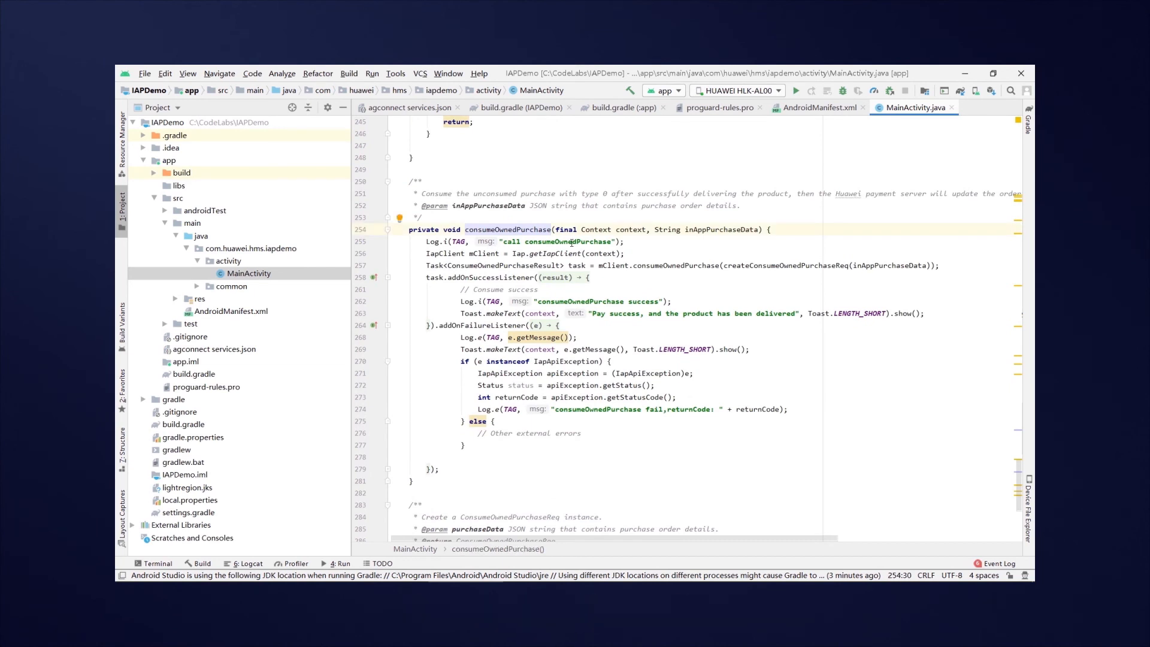
double_click(674, 266)
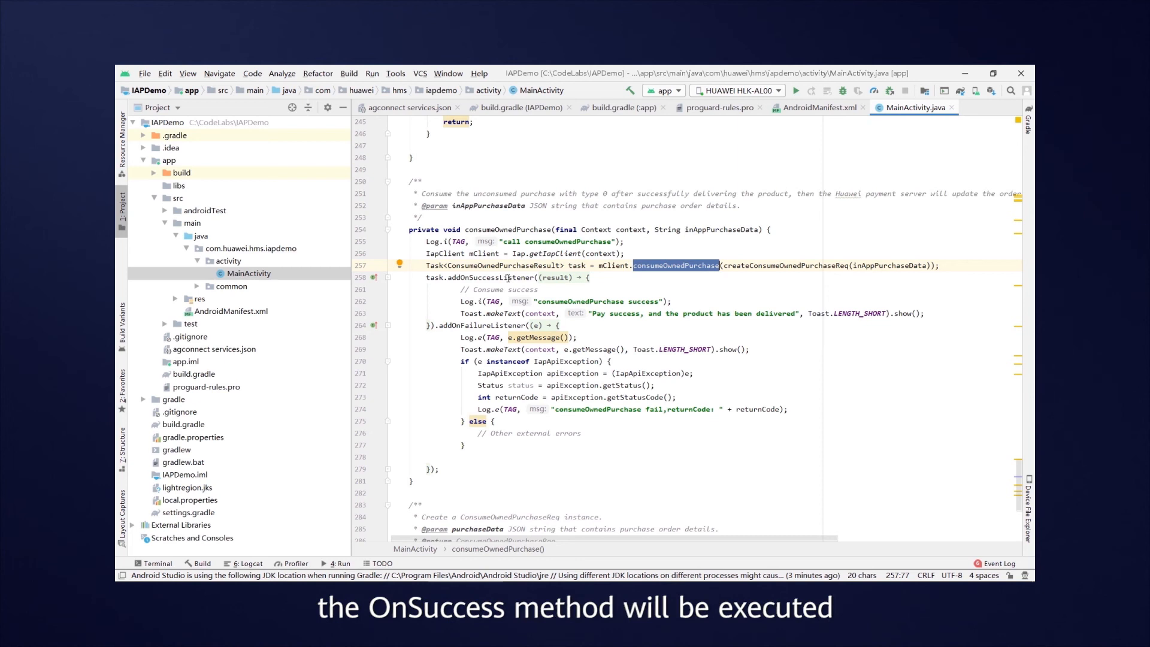
click(503, 312)
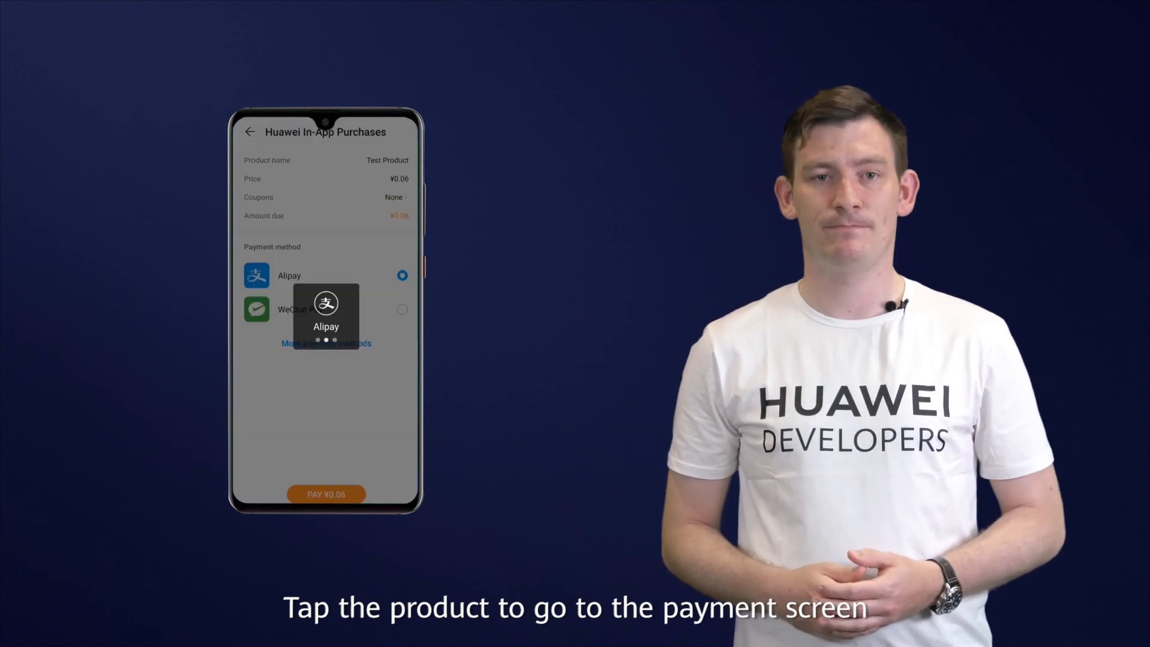
Step: Pay ¥0.06 for IAPDemo_Test Product with Alipay on the phone's payment screen
click(326, 494)
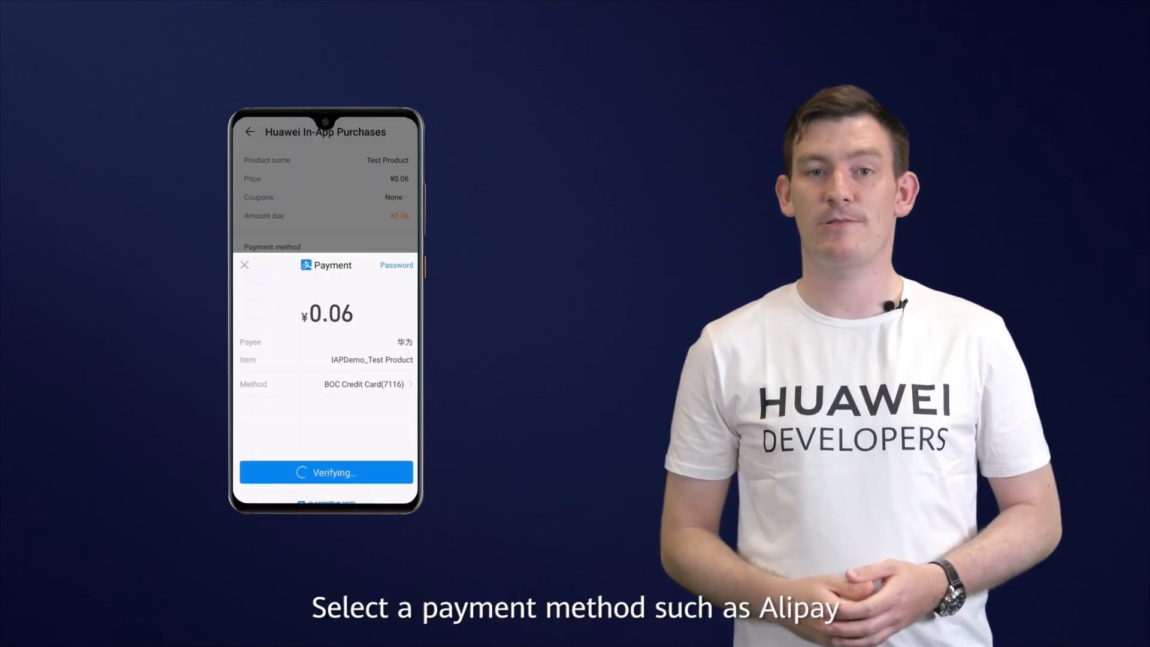